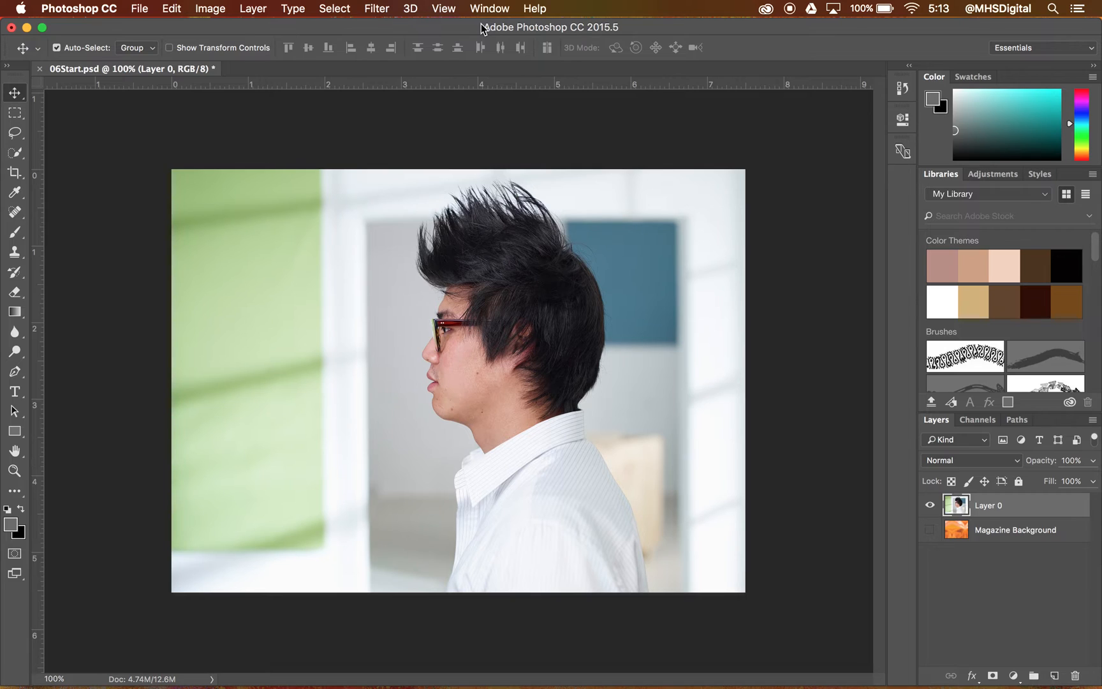
mouse_move(102, 109)
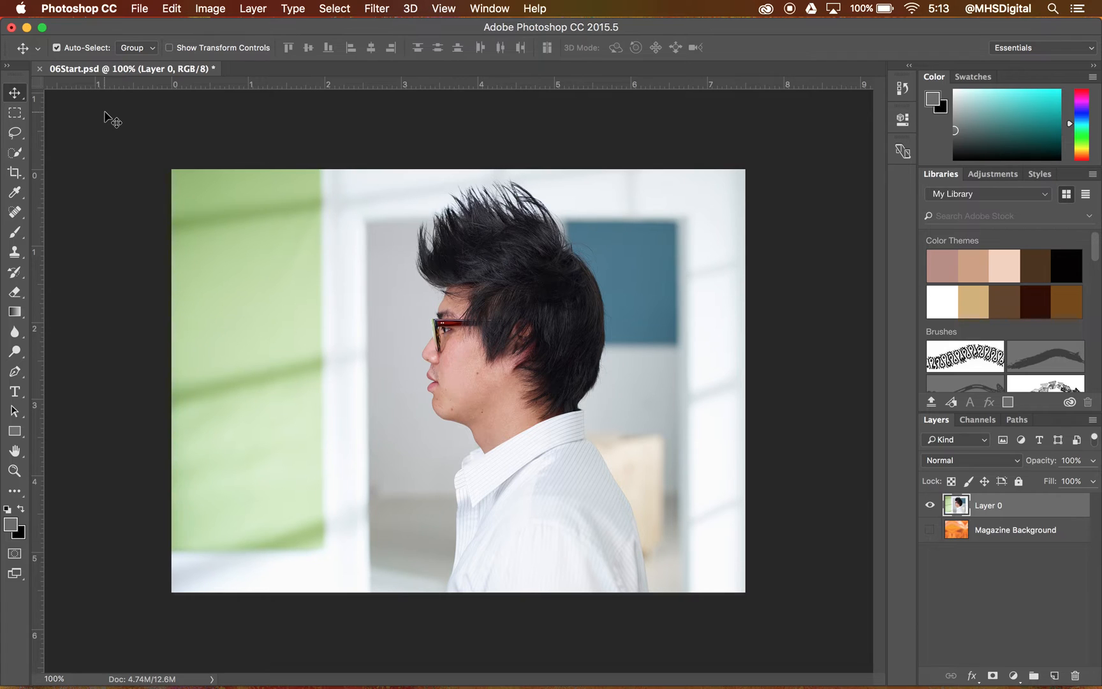
- Make the Quick Selection tool active from the Lasso tool group, leaving the photo unselected
click(14, 133)
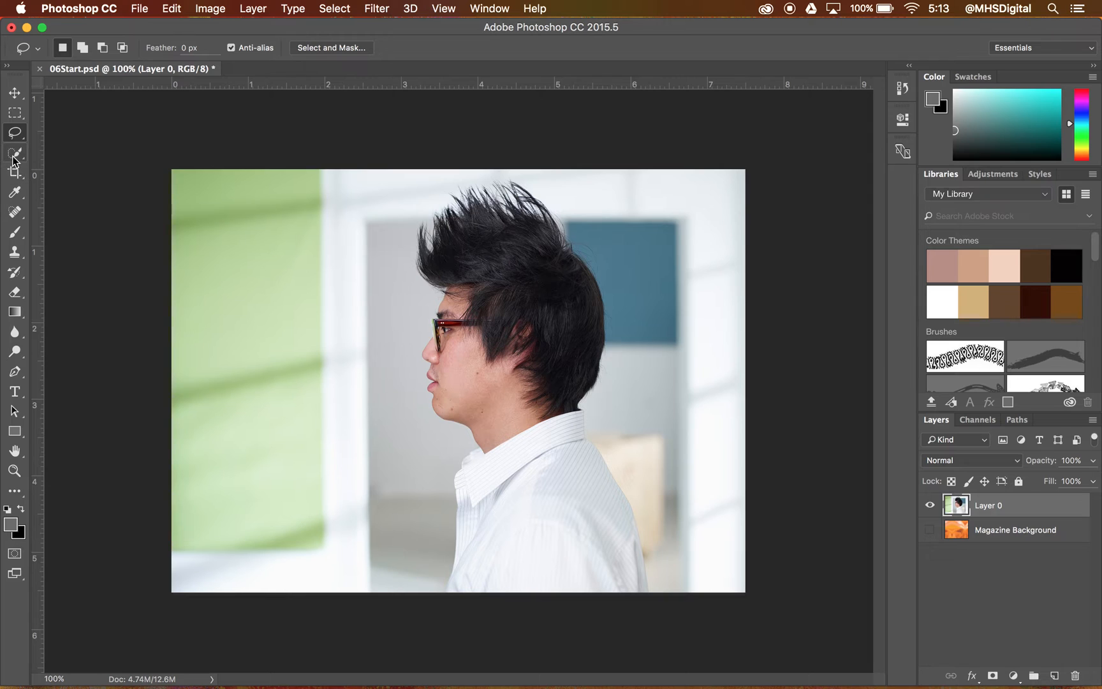
click(14, 153)
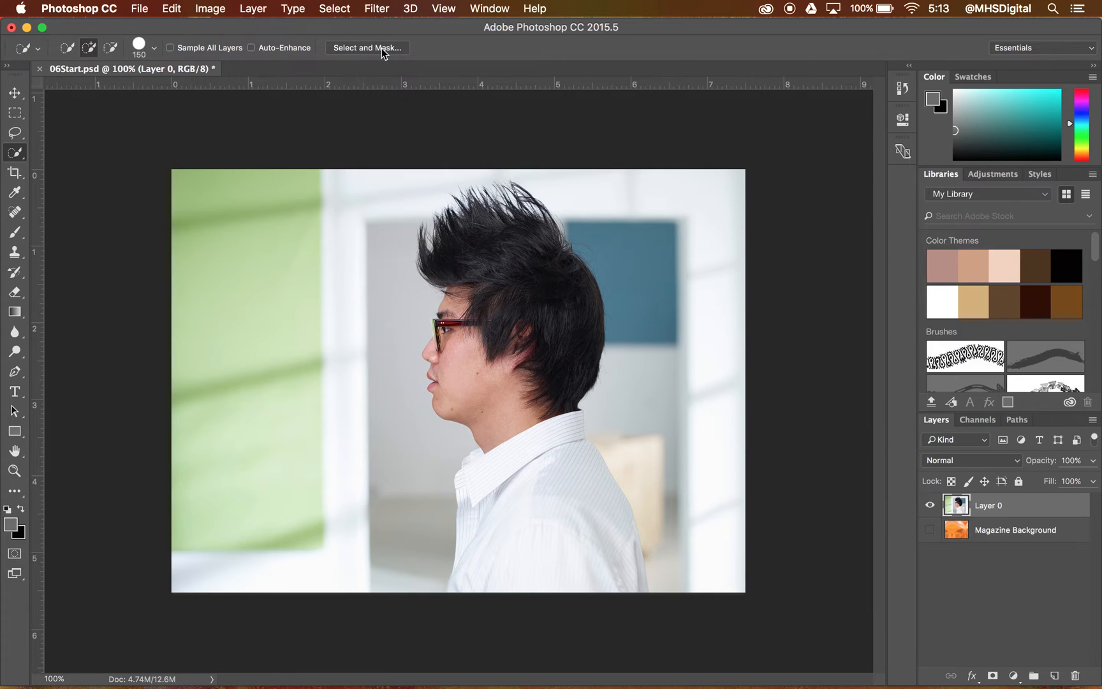
- Enter the Select and Mask workspace and reveal its Edge Detection settings
click(368, 47)
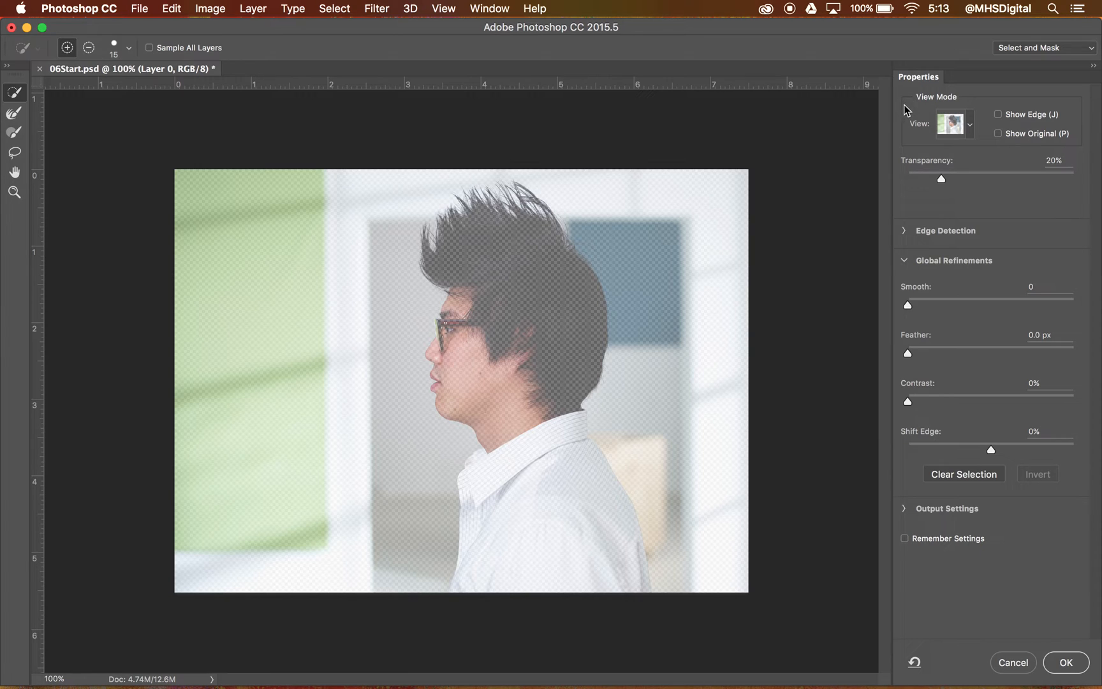
mouse_move(906, 108)
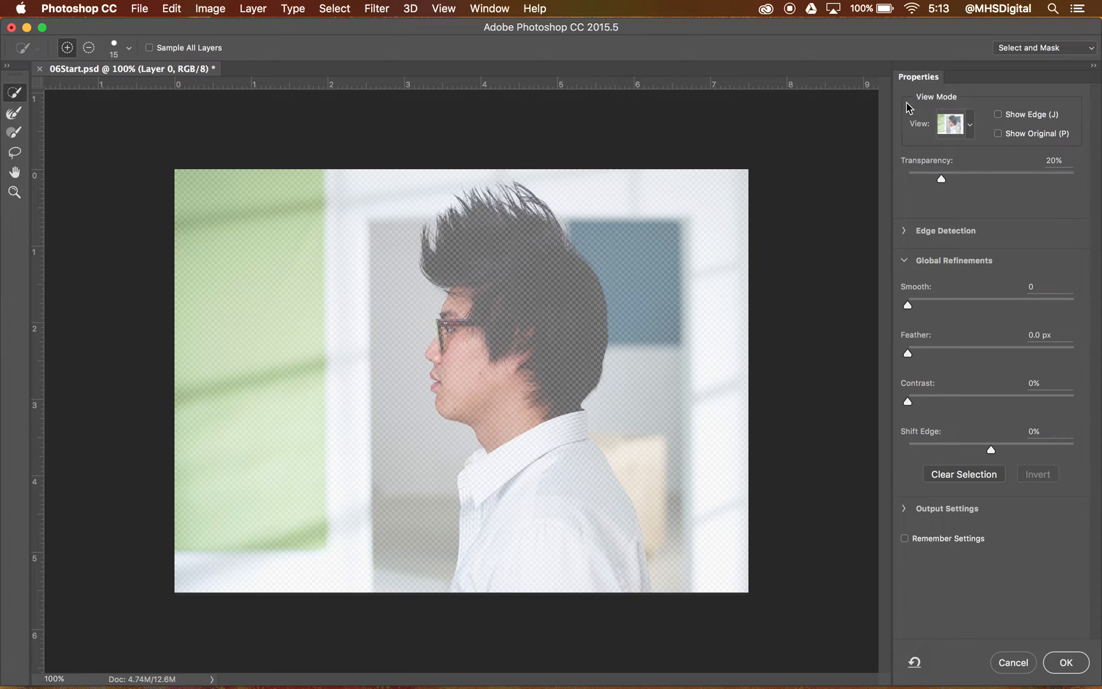
mouse_move(883, 301)
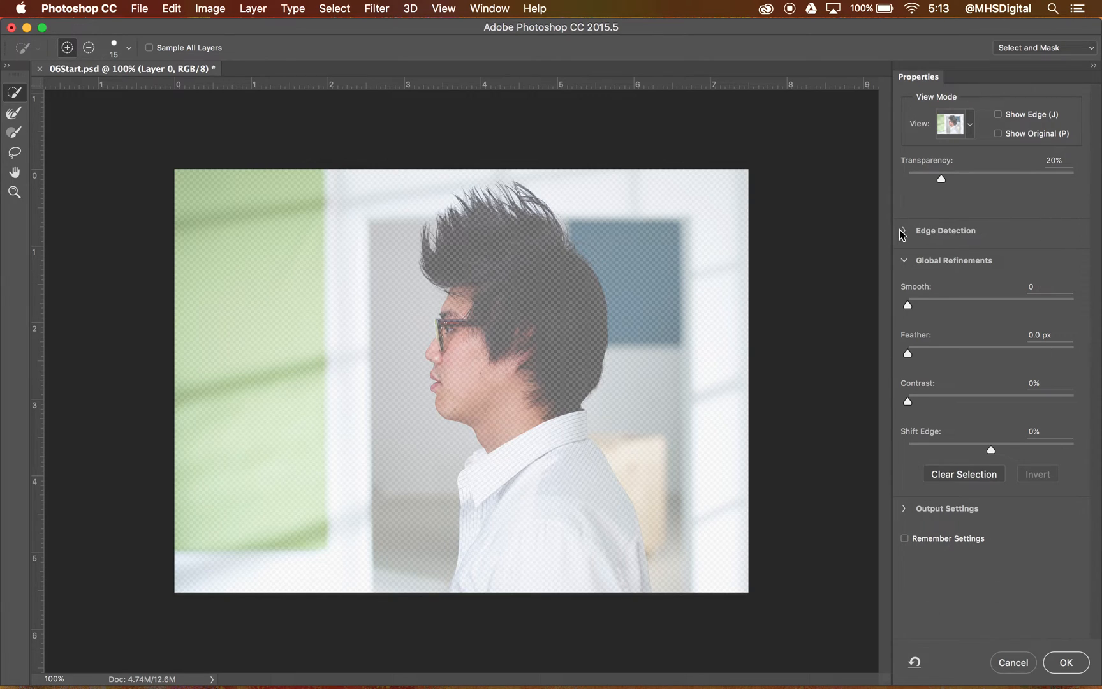
click(905, 231)
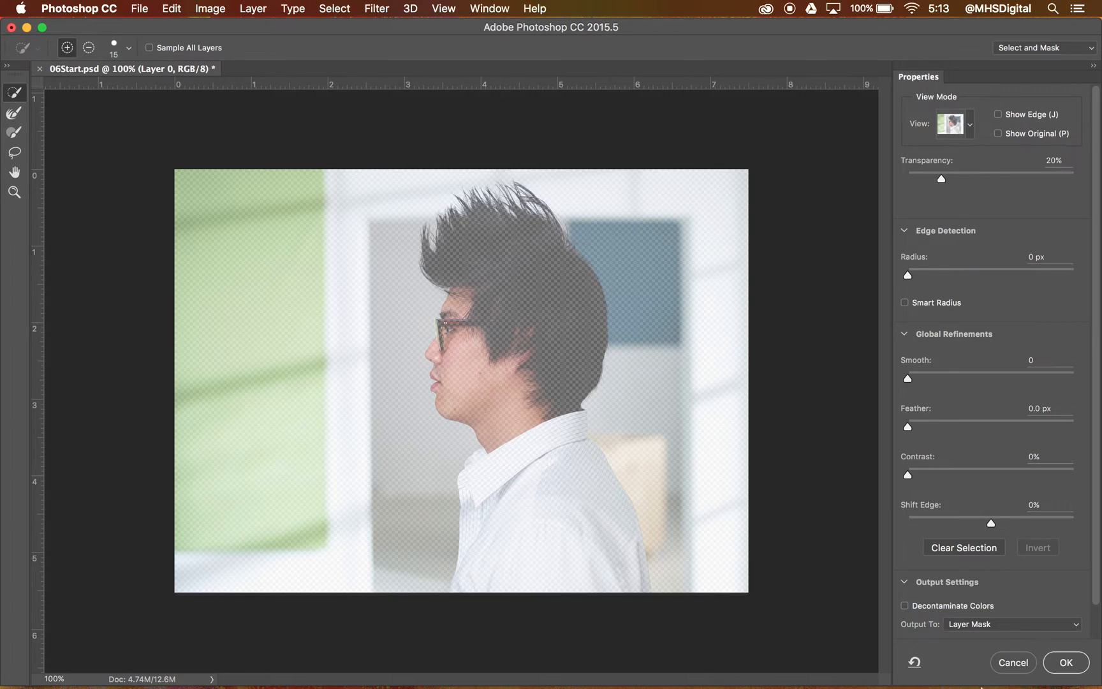
- Make the Magazine Background layer visible, then return to the Select and Mask workspace
click(1065, 662)
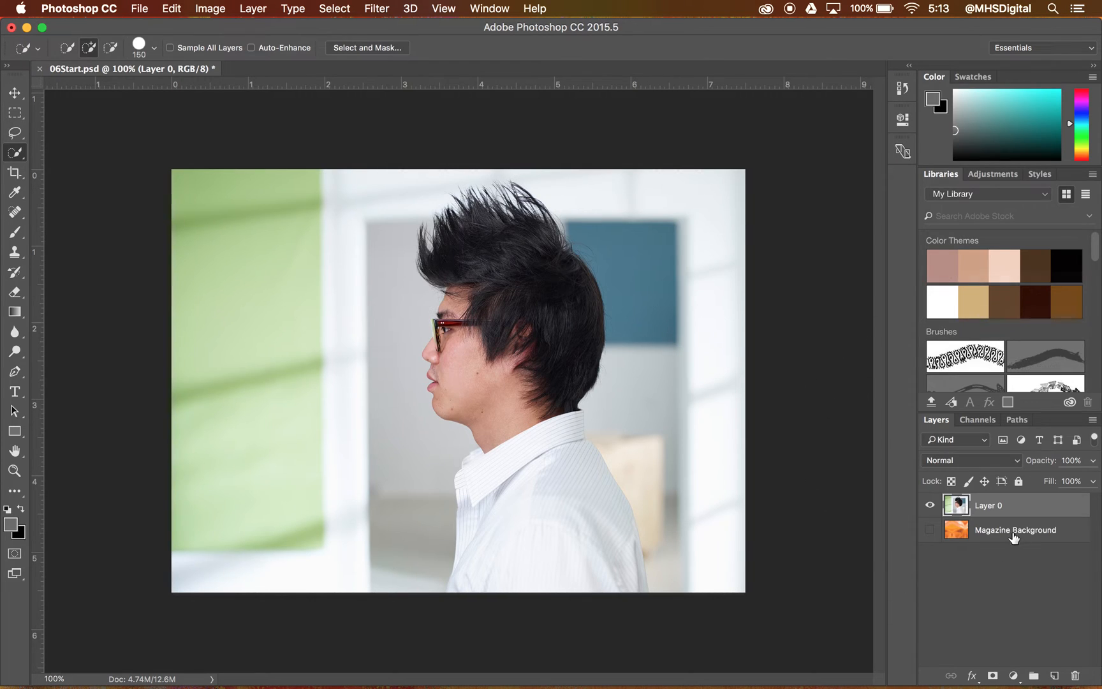
click(928, 529)
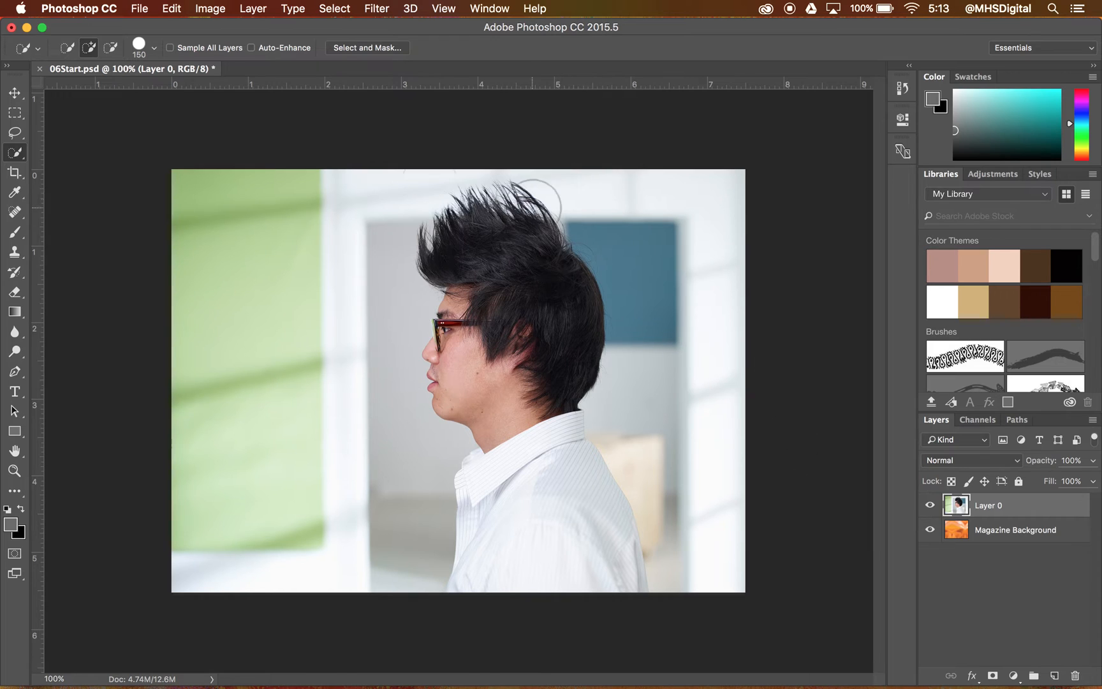
click(366, 47)
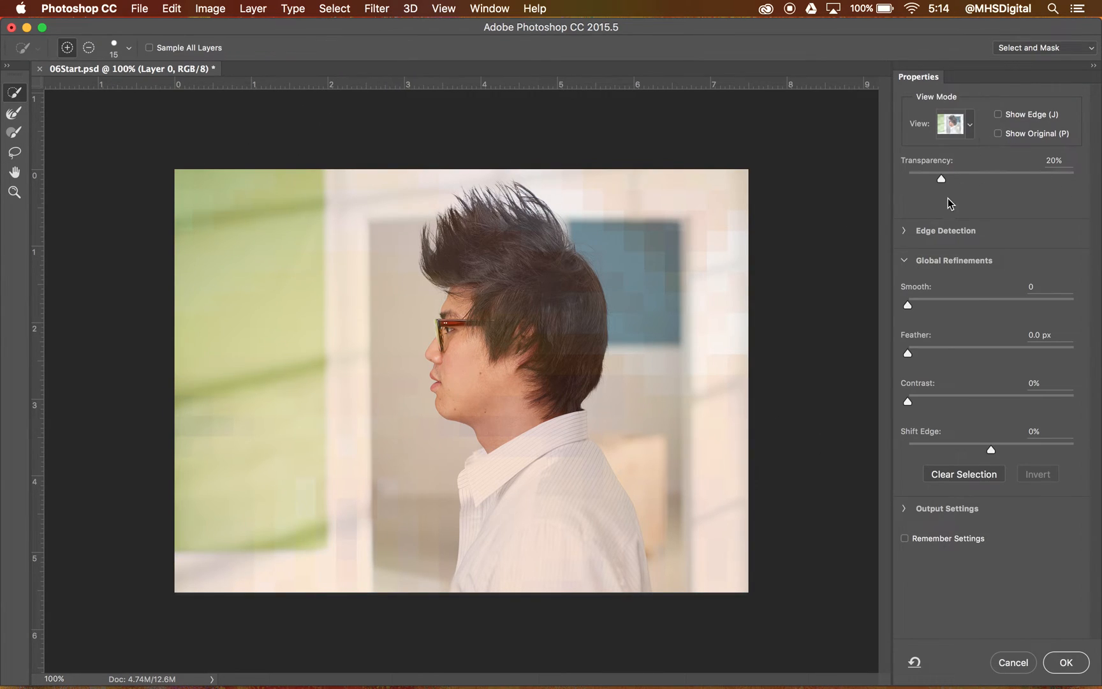
- Settle the mask preview transparency at about 23% so the orange background shows faintly
drag(941, 179, 998, 179)
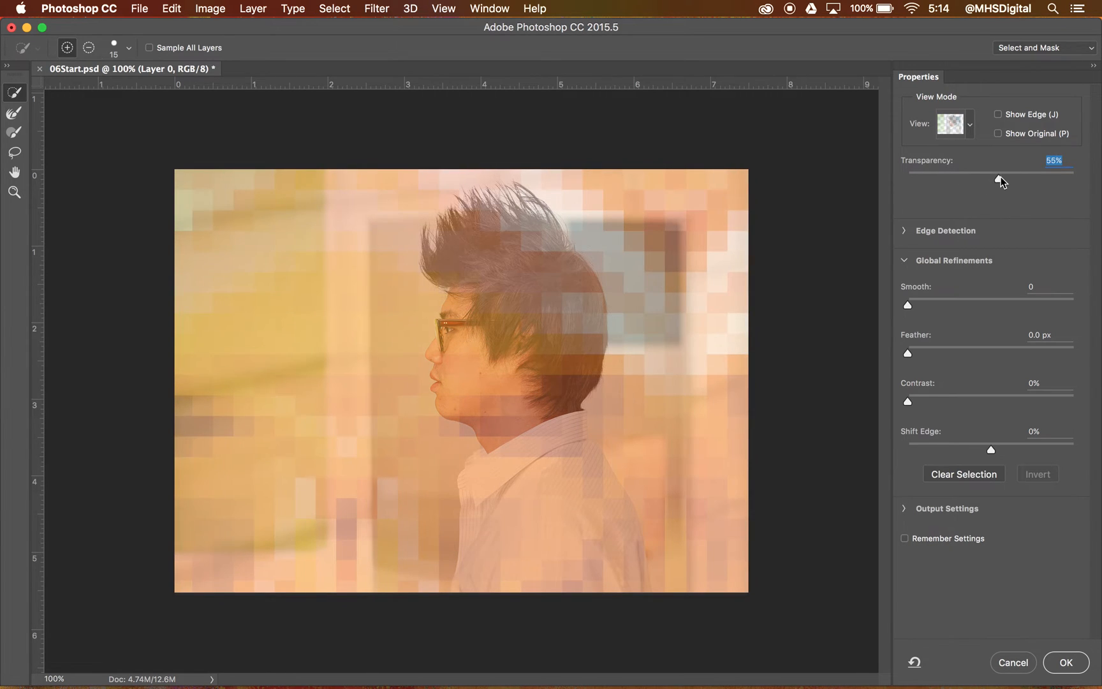
drag(995, 177, 949, 178)
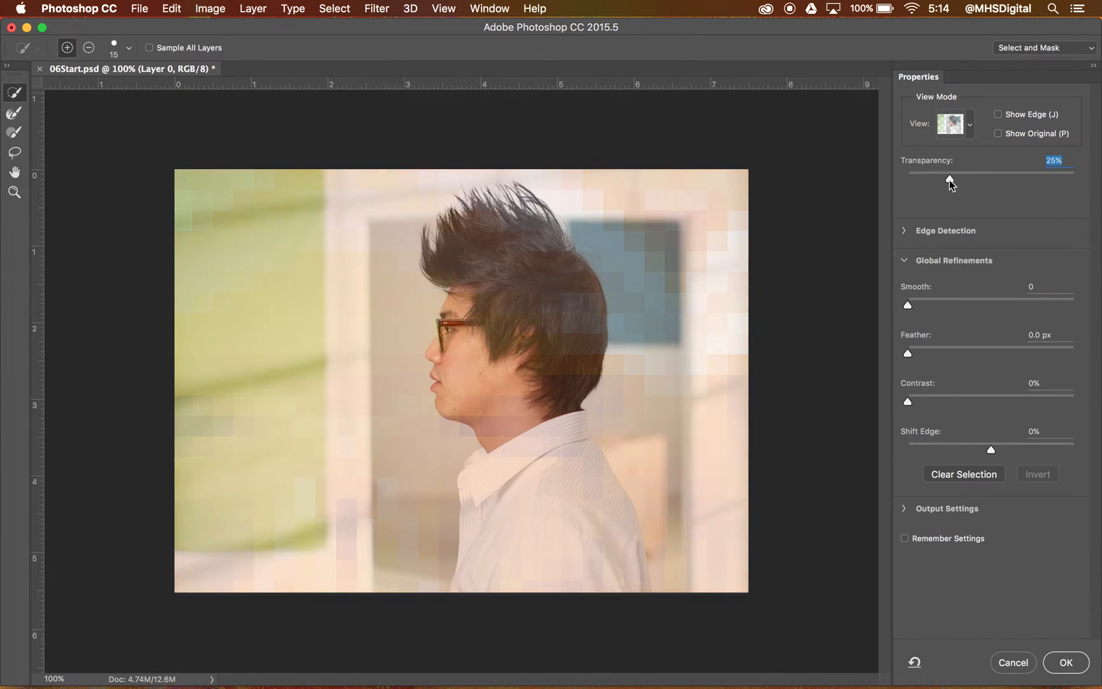
drag(950, 179, 916, 180)
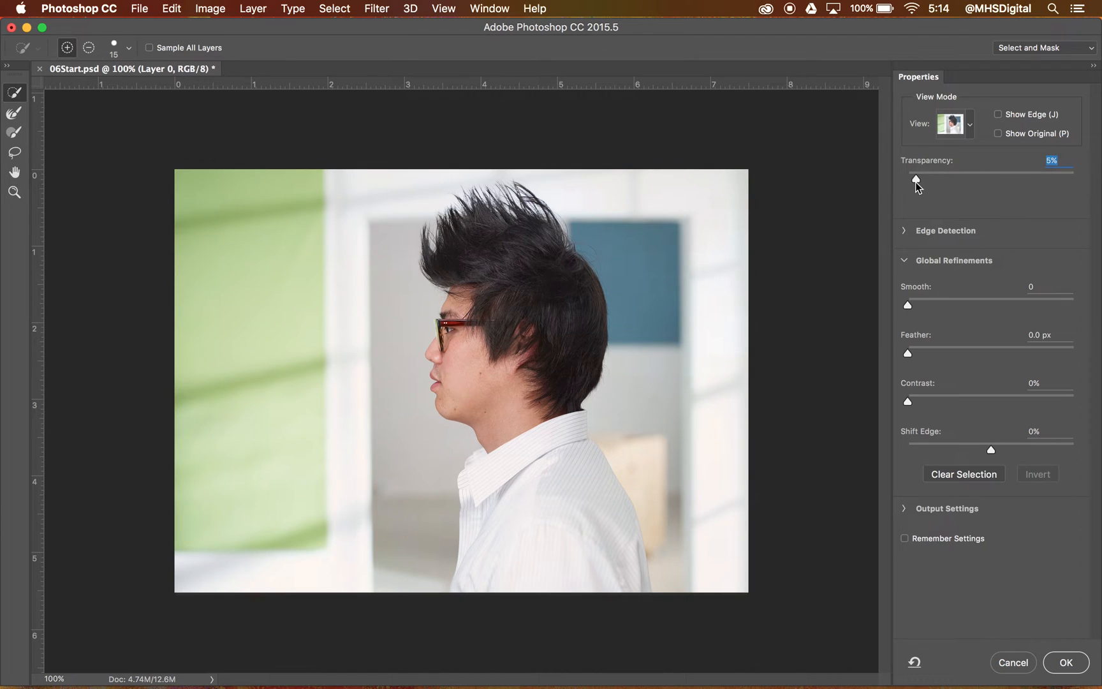
drag(915, 180, 945, 179)
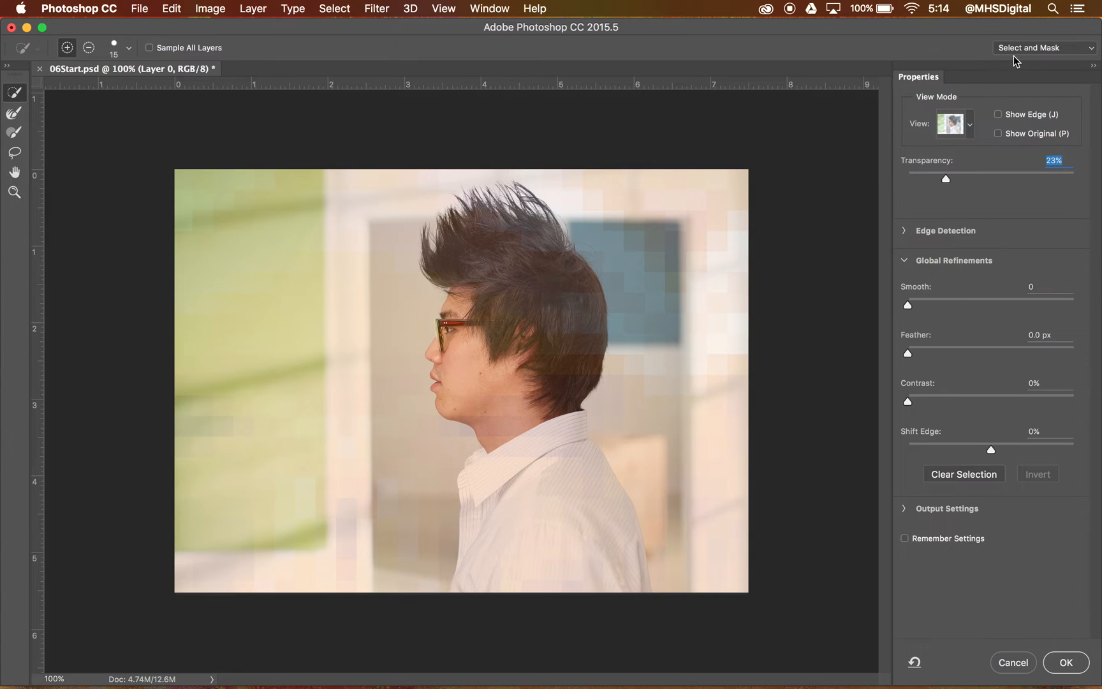
mouse_move(13, 93)
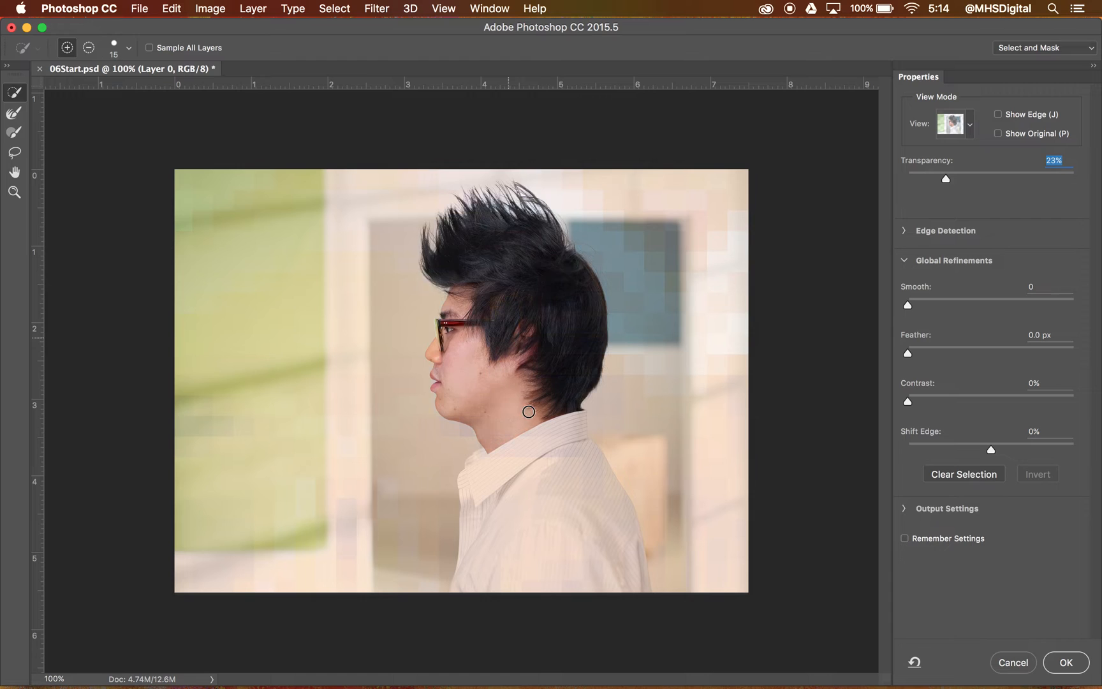
- Paint the man's head, neck and shirt into the quick selection
drag(528, 410, 513, 512)
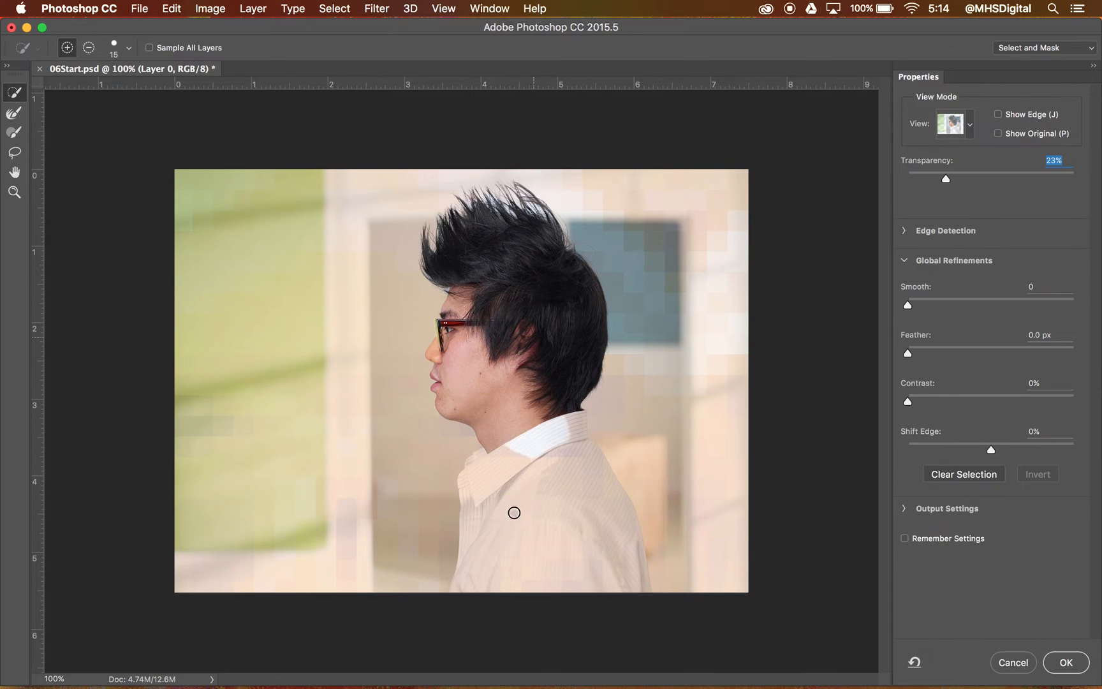
drag(513, 512, 642, 571)
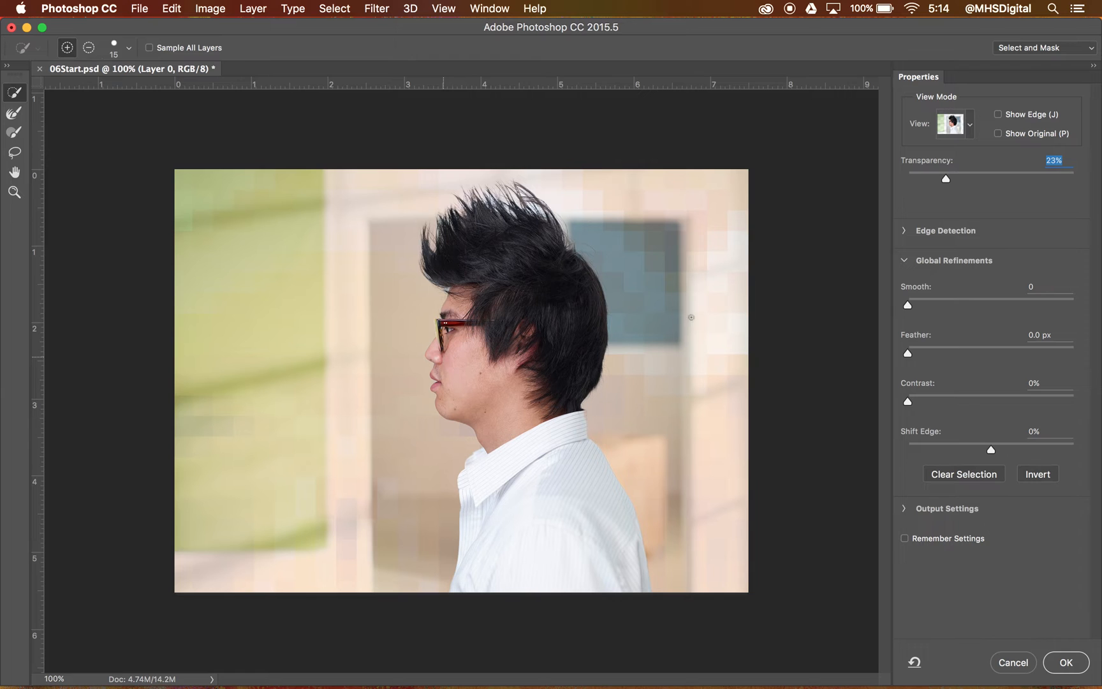
- Test preview transparency values from 0% to 91% and settle it around 70%
drag(946, 178, 1001, 179)
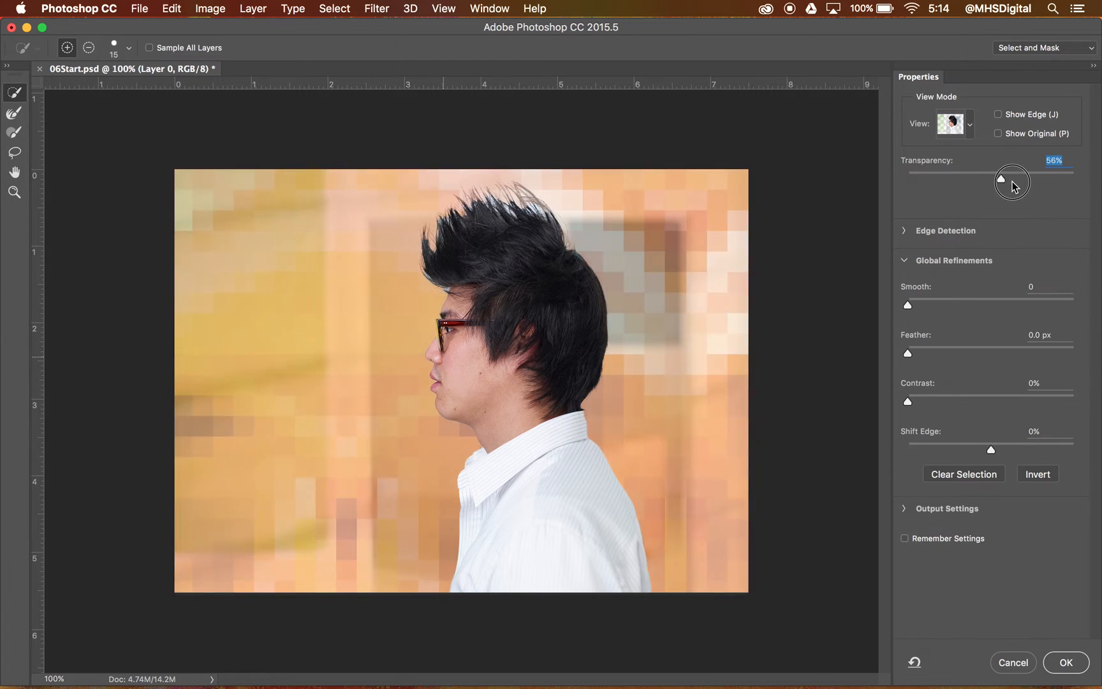
drag(999, 180, 903, 179)
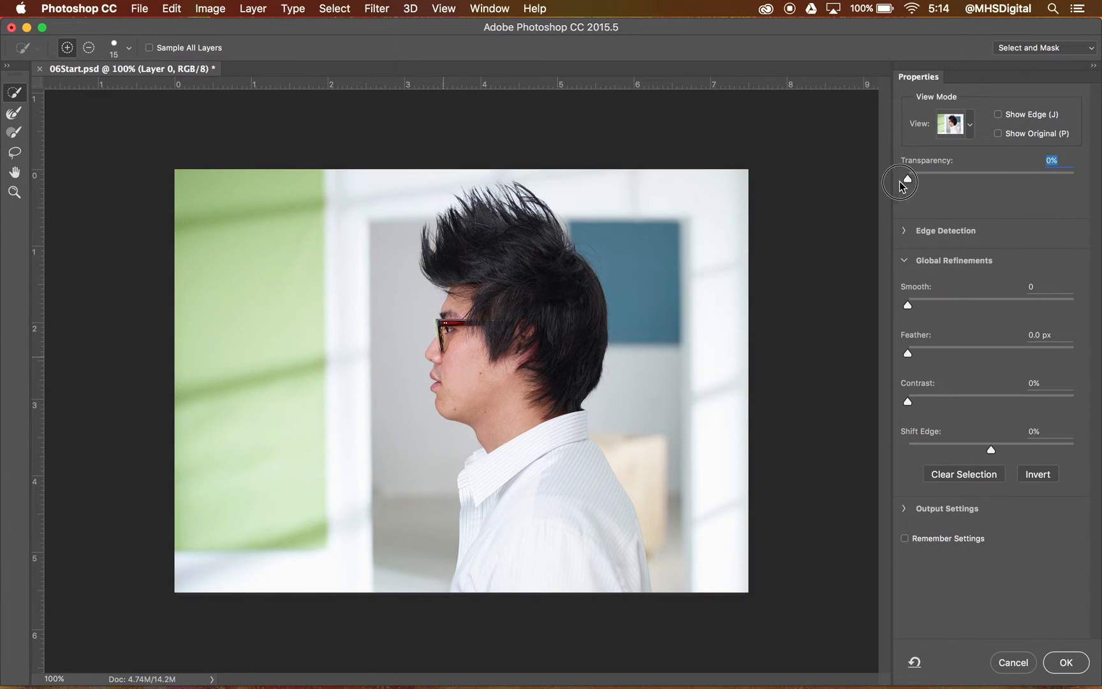
drag(905, 182, 944, 181)
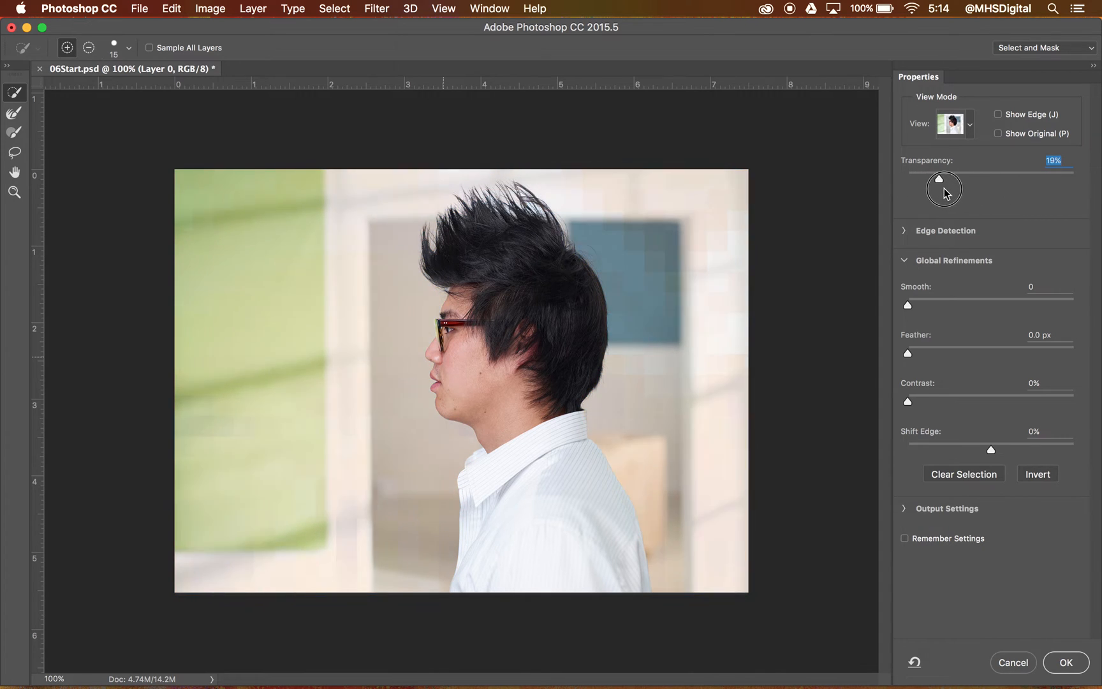
drag(945, 183, 1043, 183)
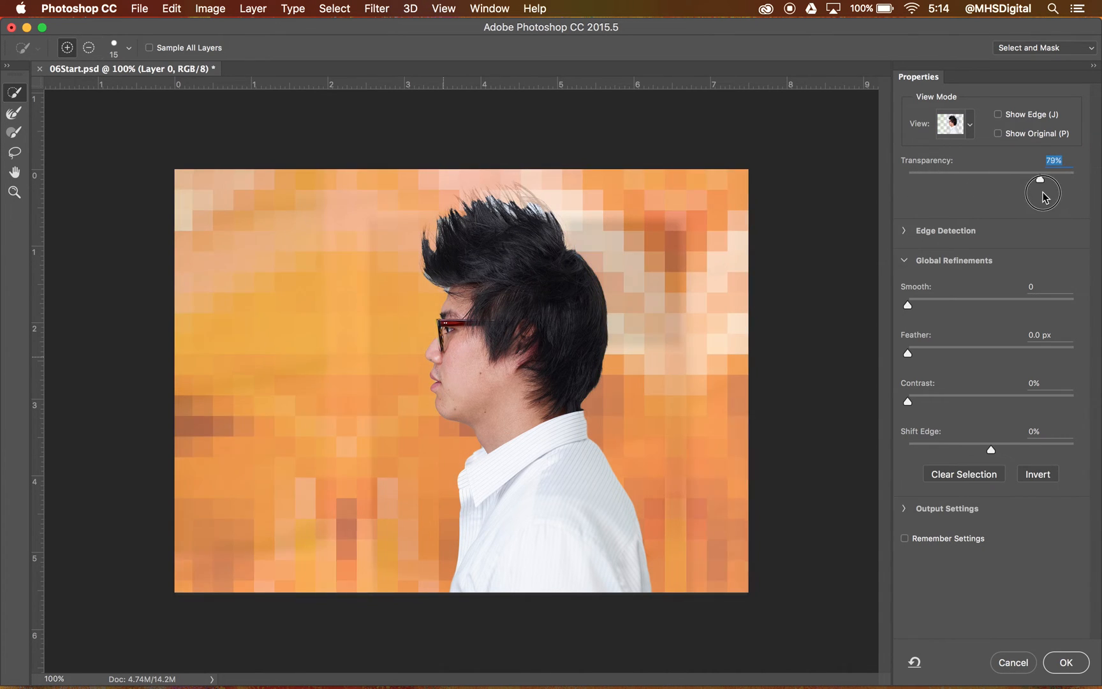
drag(1042, 183, 1005, 179)
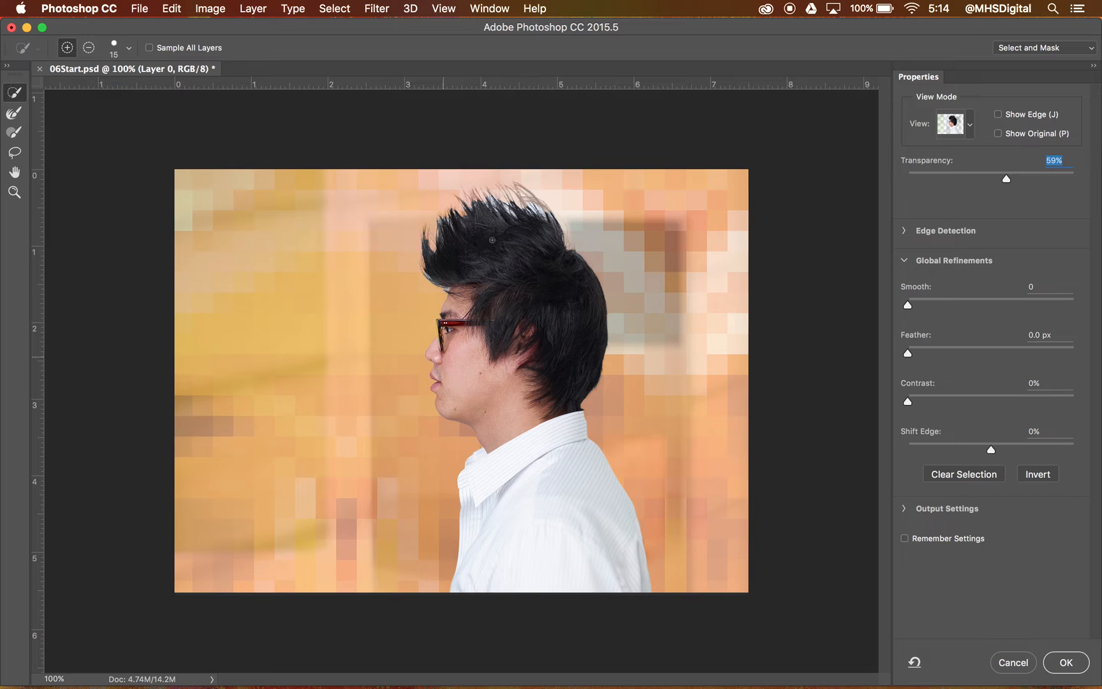
drag(1006, 177, 1061, 177)
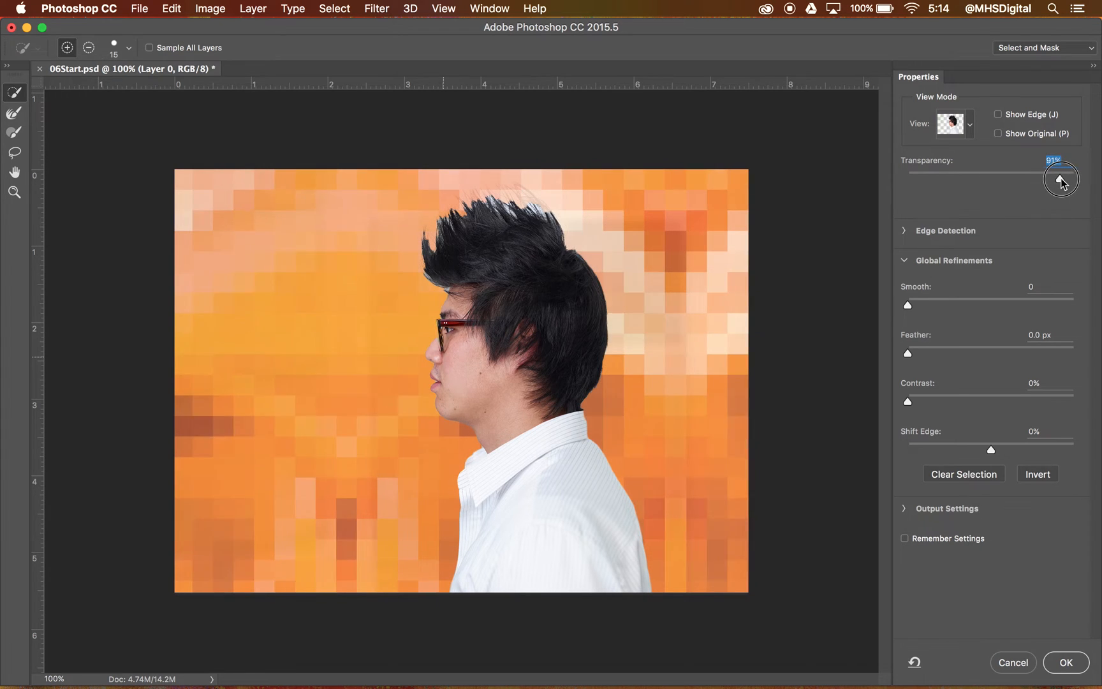
drag(1062, 180, 1020, 179)
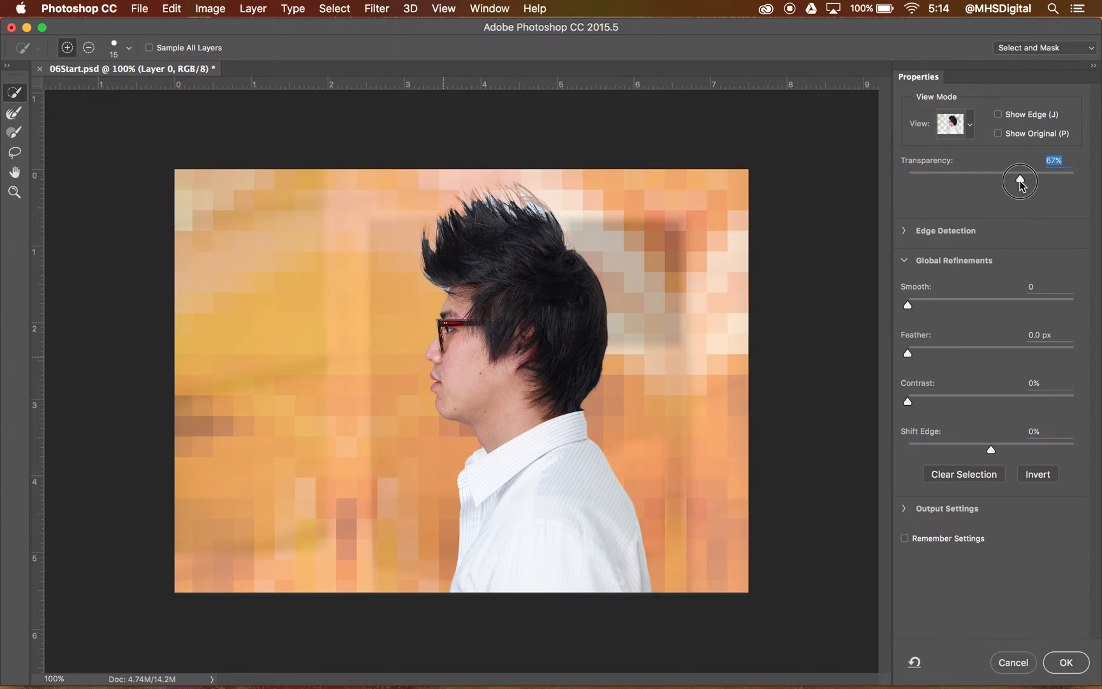
drag(1020, 180, 1024, 180)
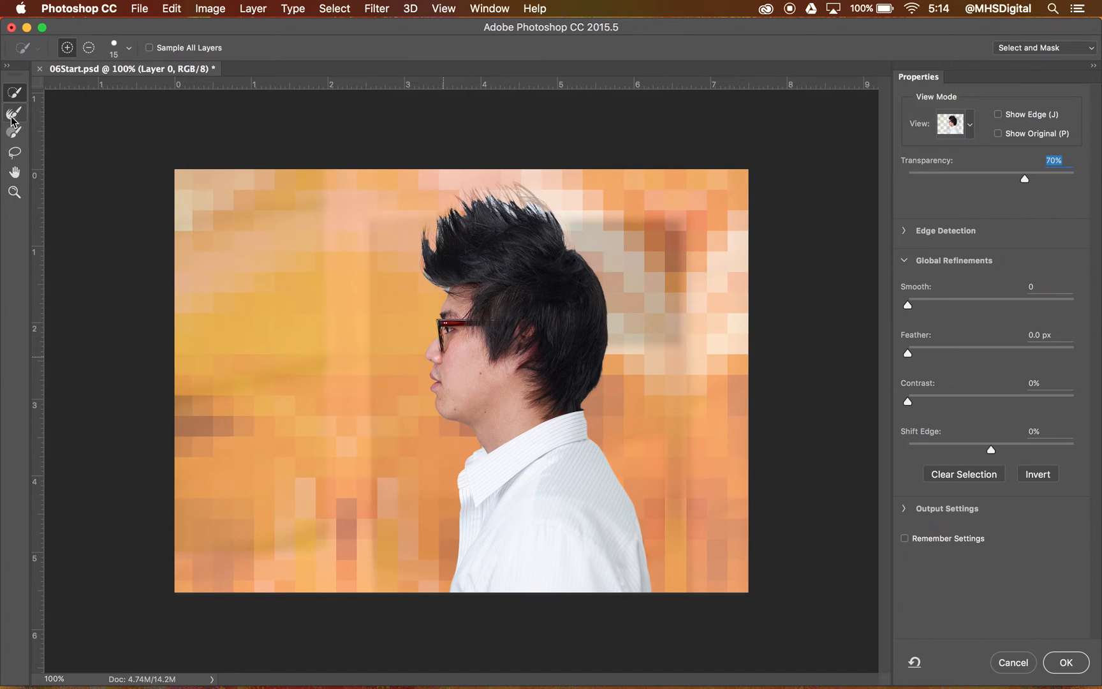
mouse_move(13, 115)
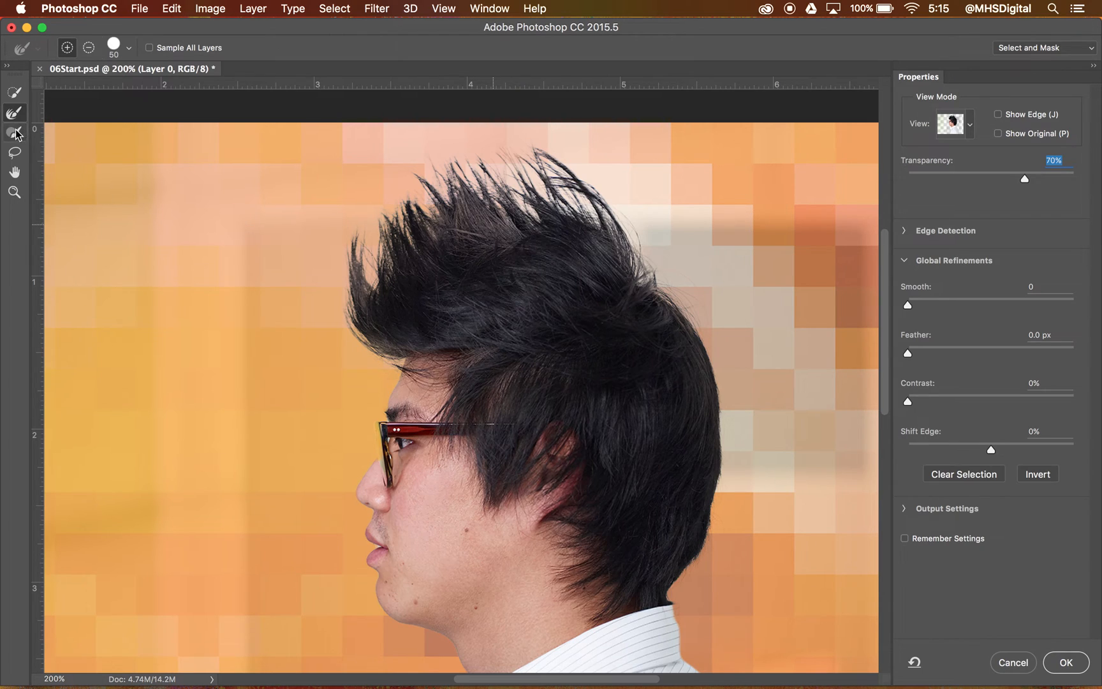
- With the refine Brush tool, fill in the white gap between the man's lips
click(15, 133)
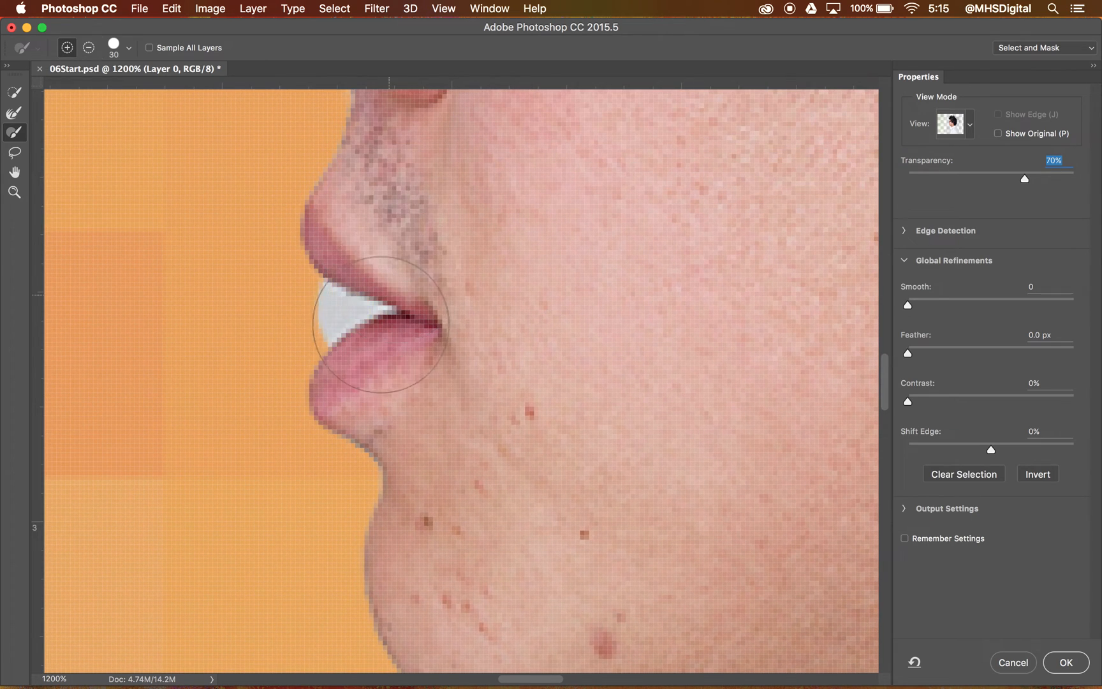
drag(380, 322, 264, 284)
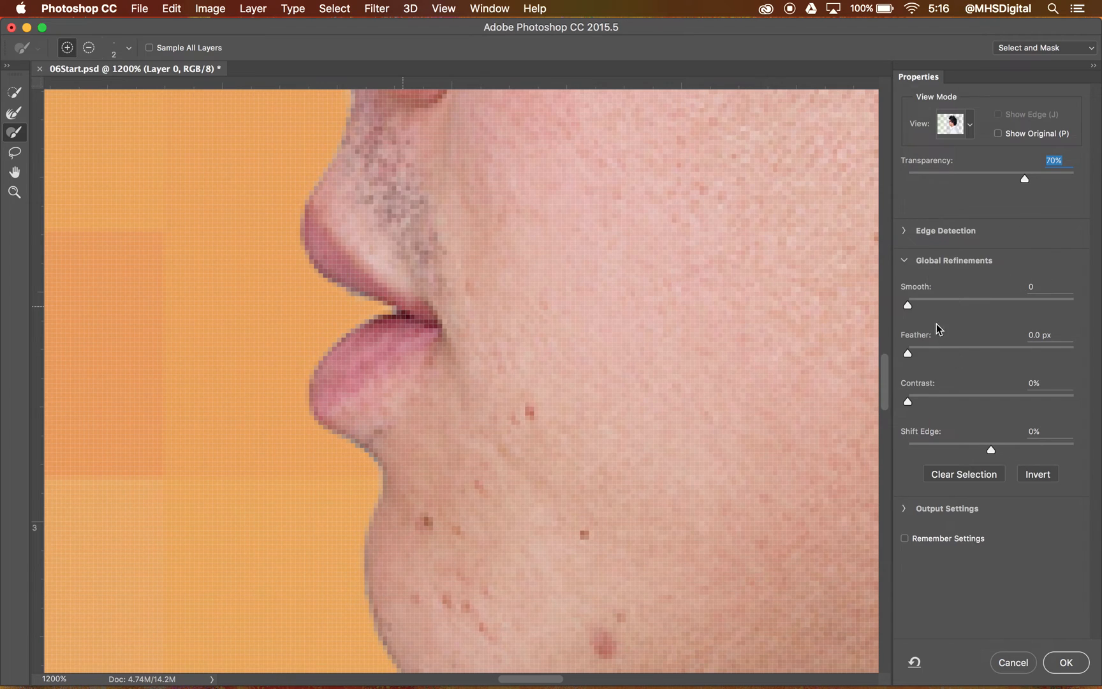
mouse_move(1003, 342)
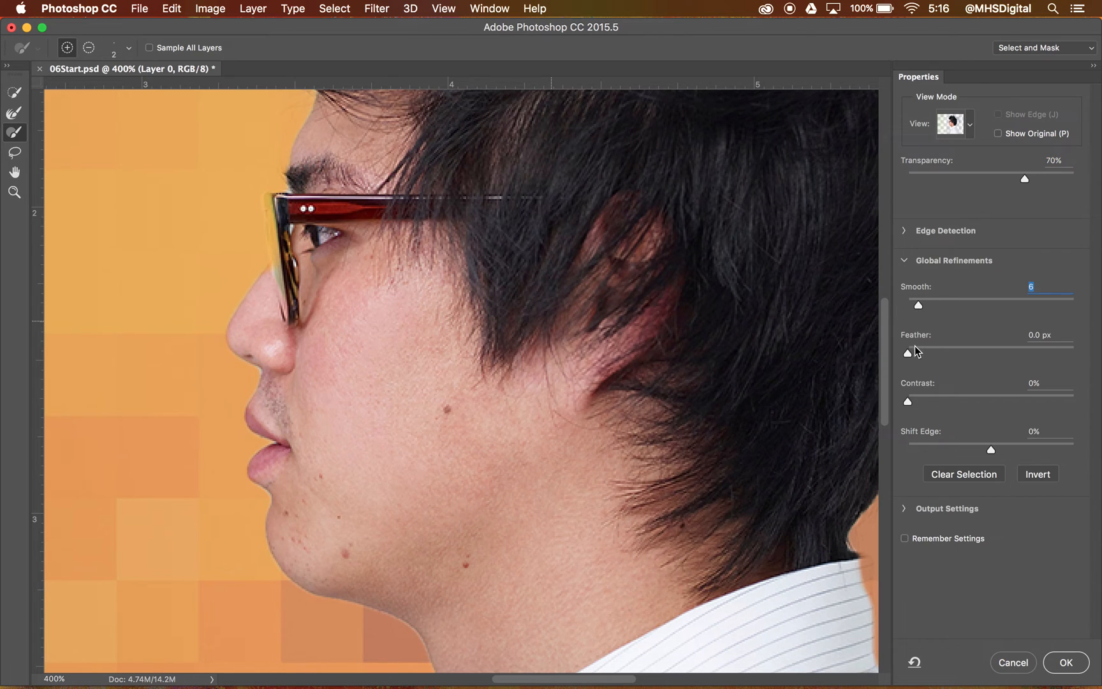
- Tune Global Refinements to Smooth 2, Feather 0.0 px and Contrast about 4%
drag(907, 352, 925, 352)
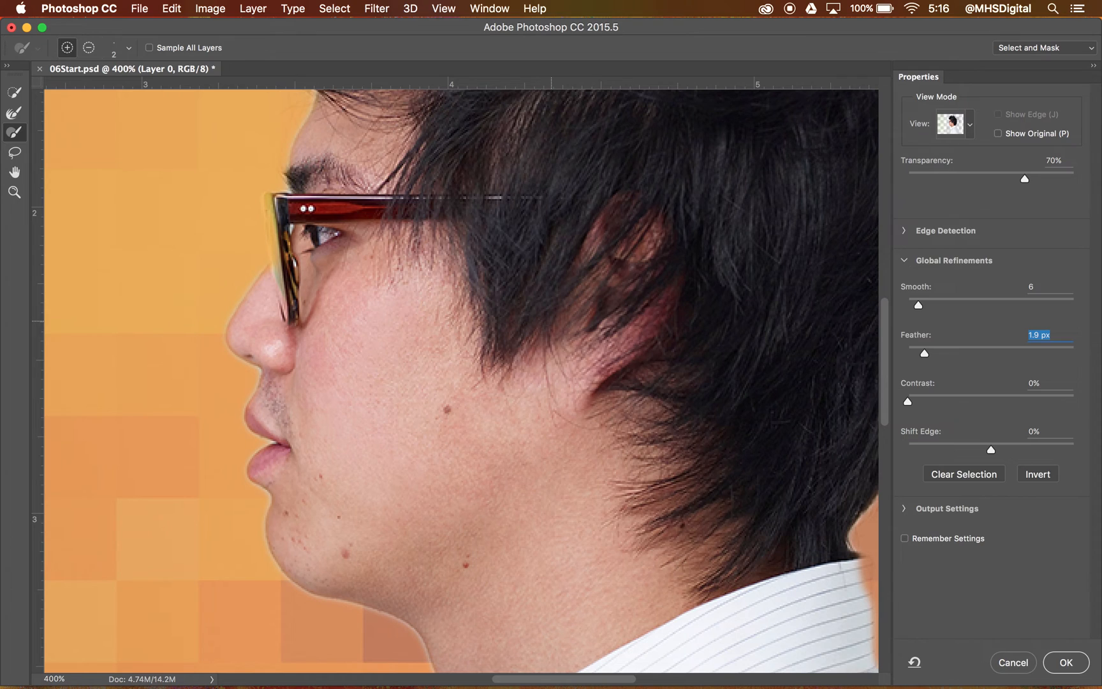
drag(907, 402, 934, 402)
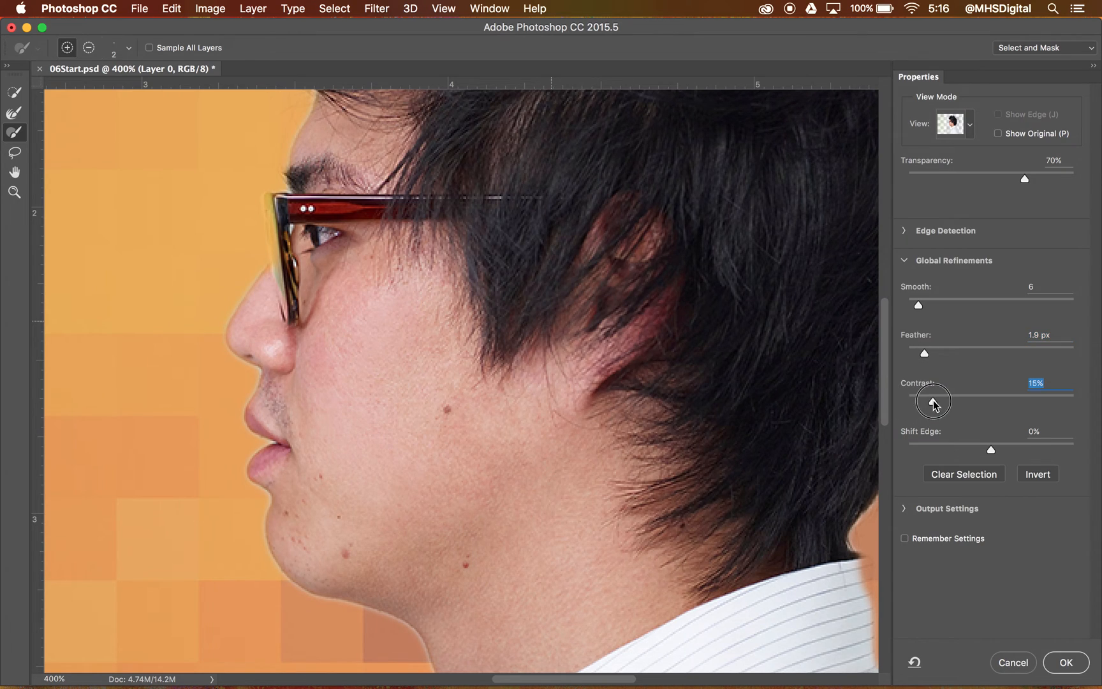
drag(935, 402, 955, 401)
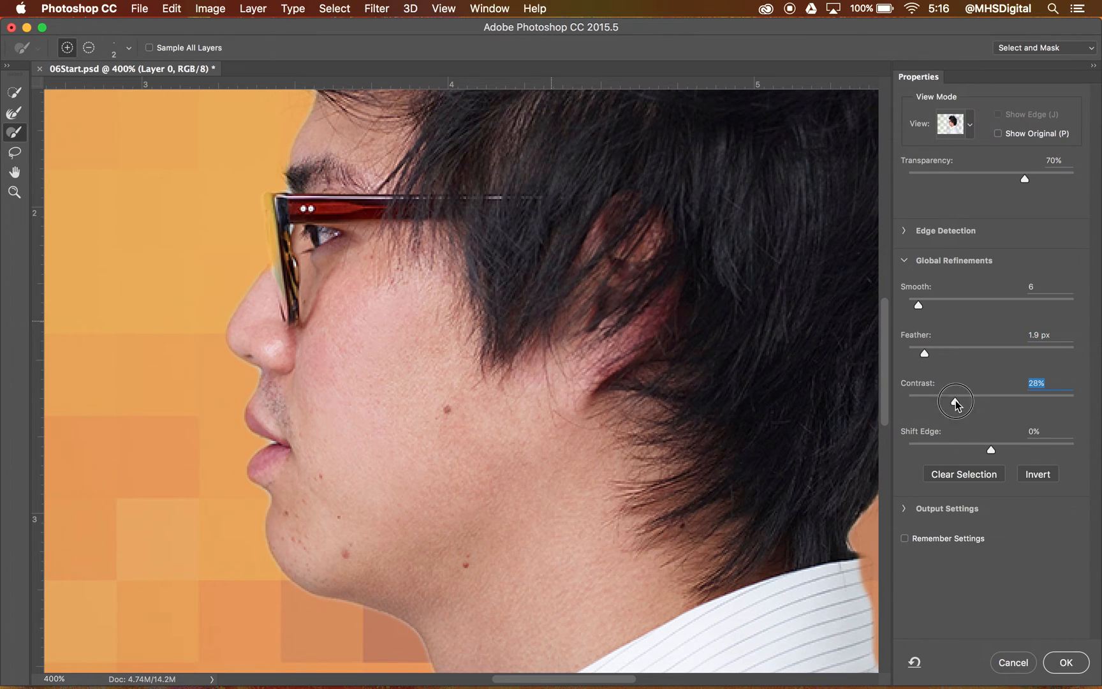
drag(955, 402, 989, 402)
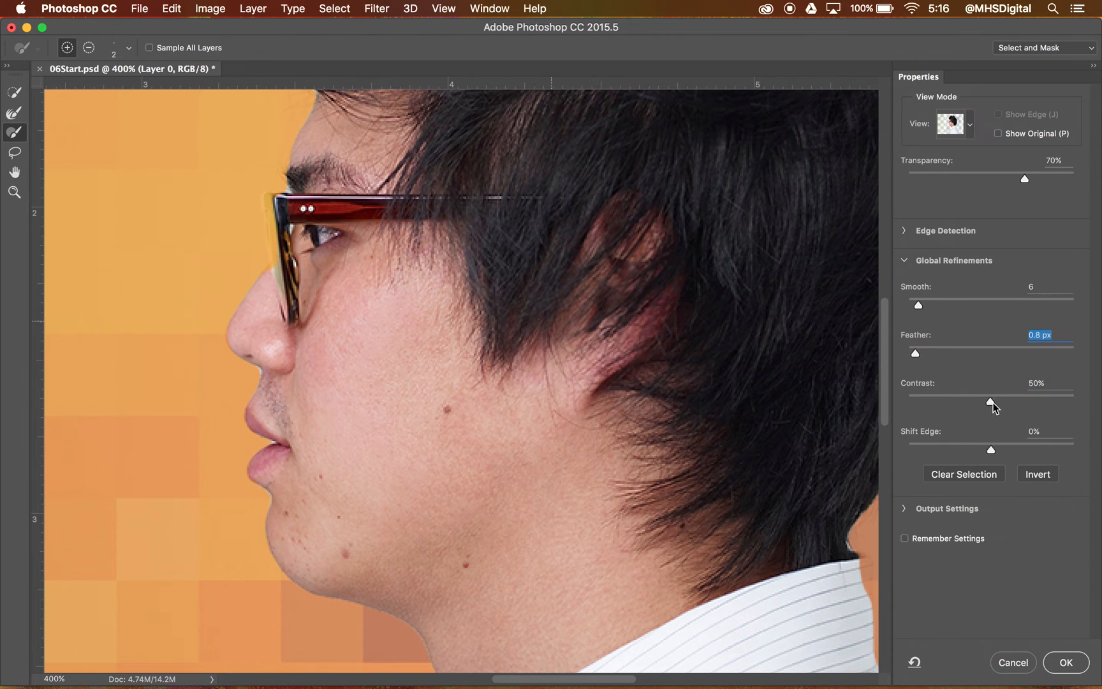
drag(991, 400, 959, 401)
text(0)
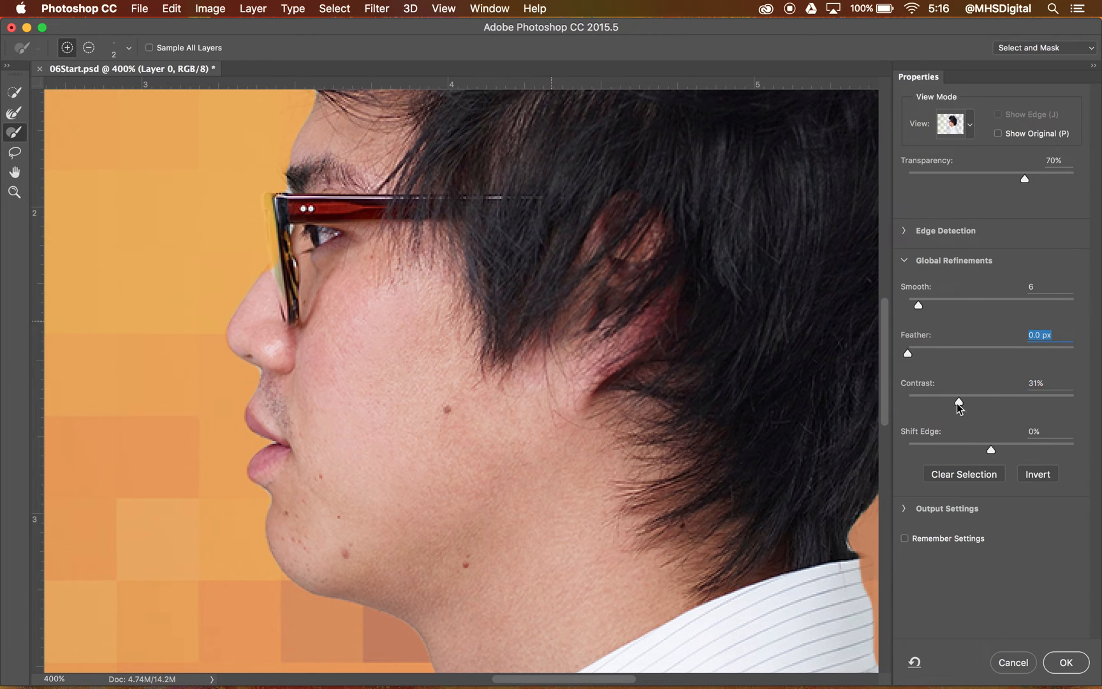
drag(958, 402, 919, 402)
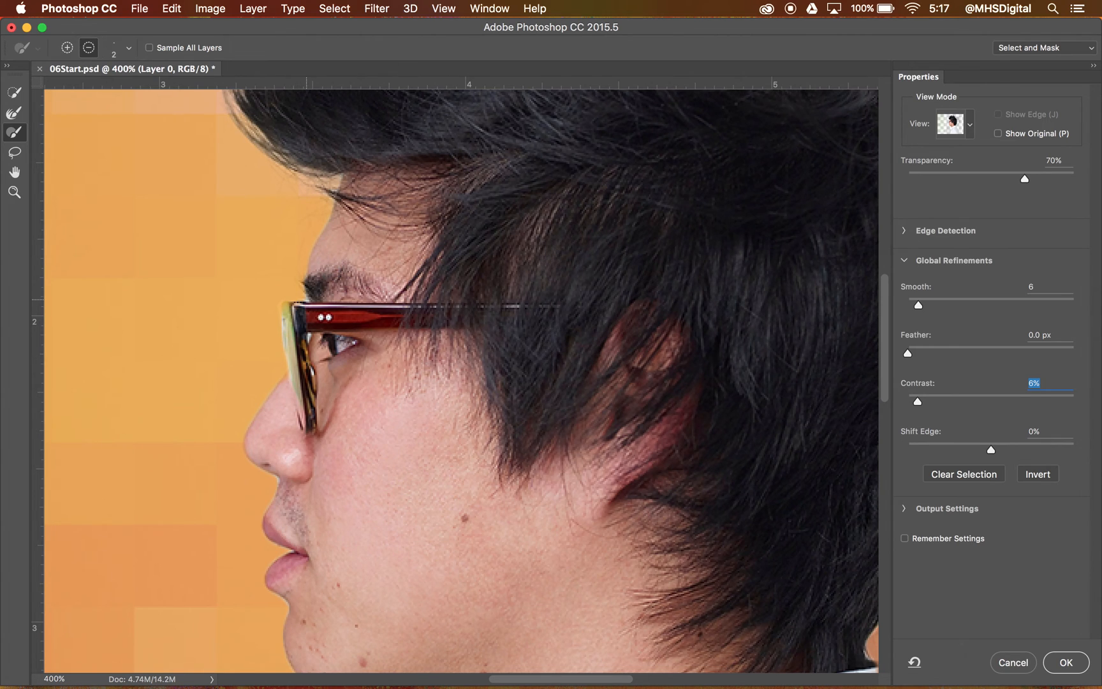
mouse_move(918, 401)
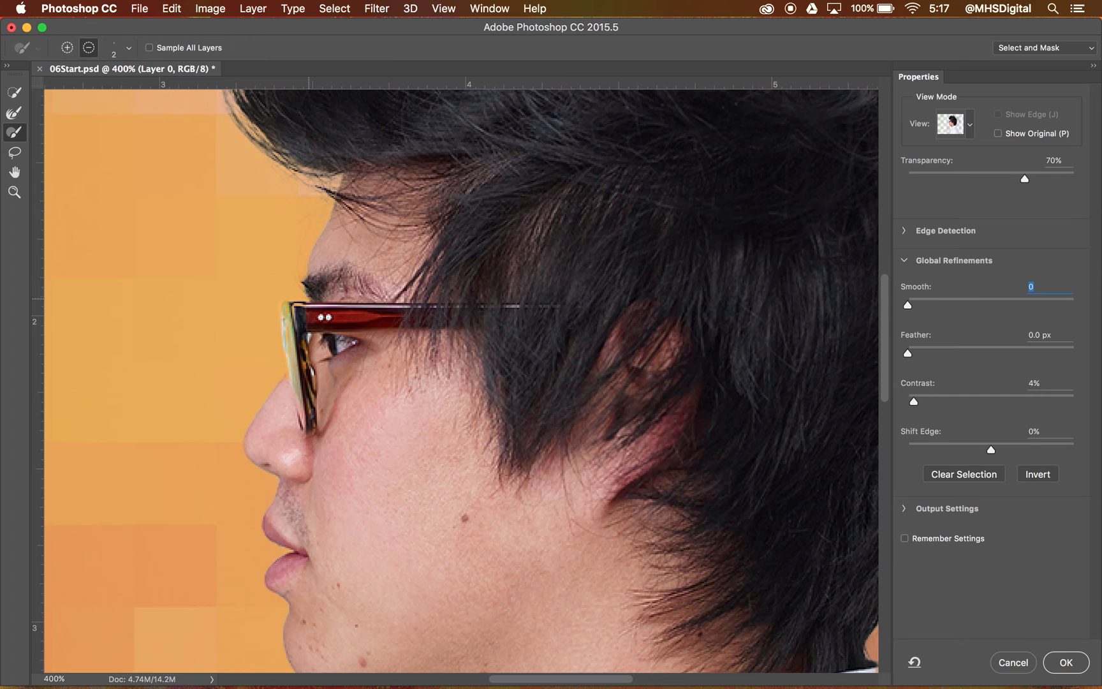
drag(906, 303, 910, 303)
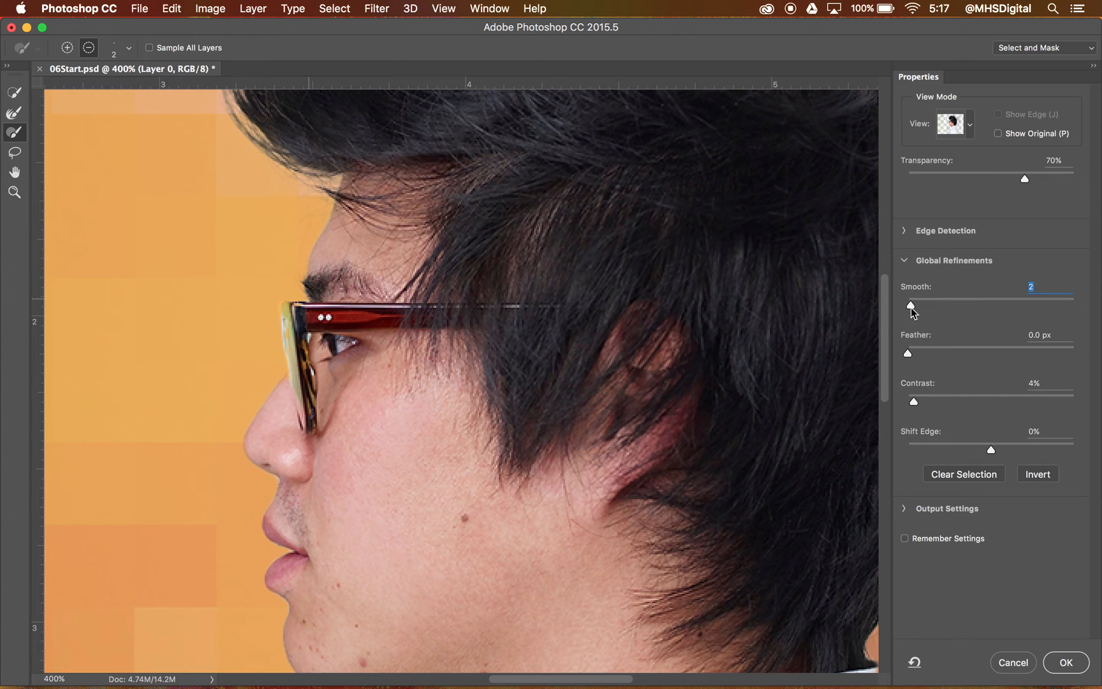
mouse_move(988, 459)
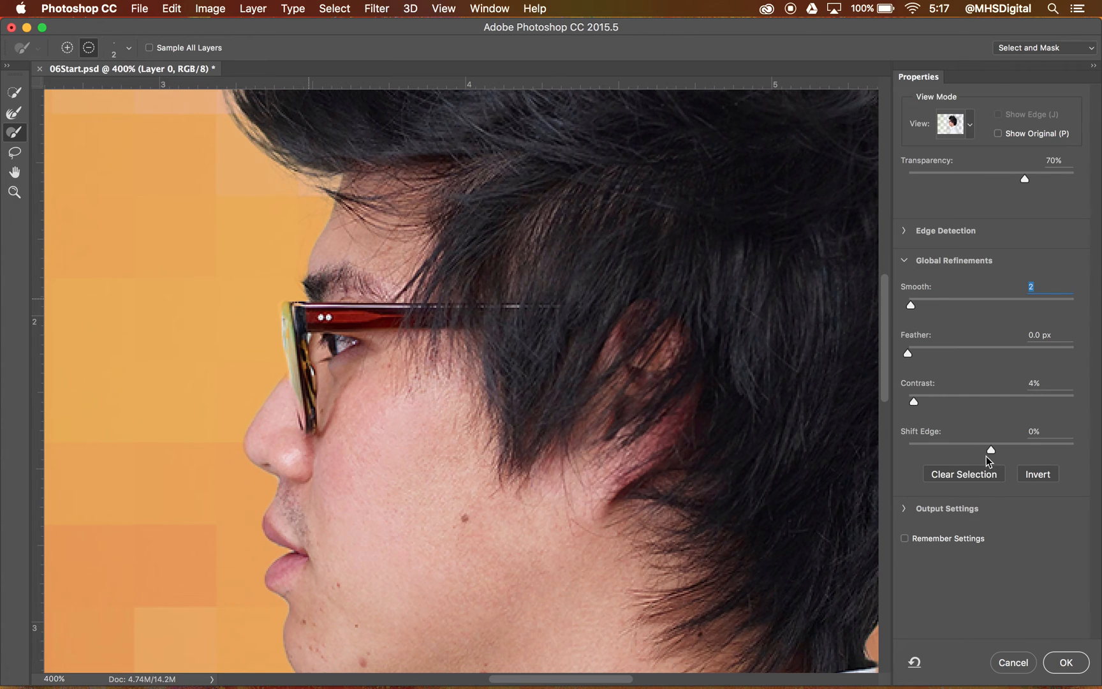
mouse_move(994, 456)
text(-6)
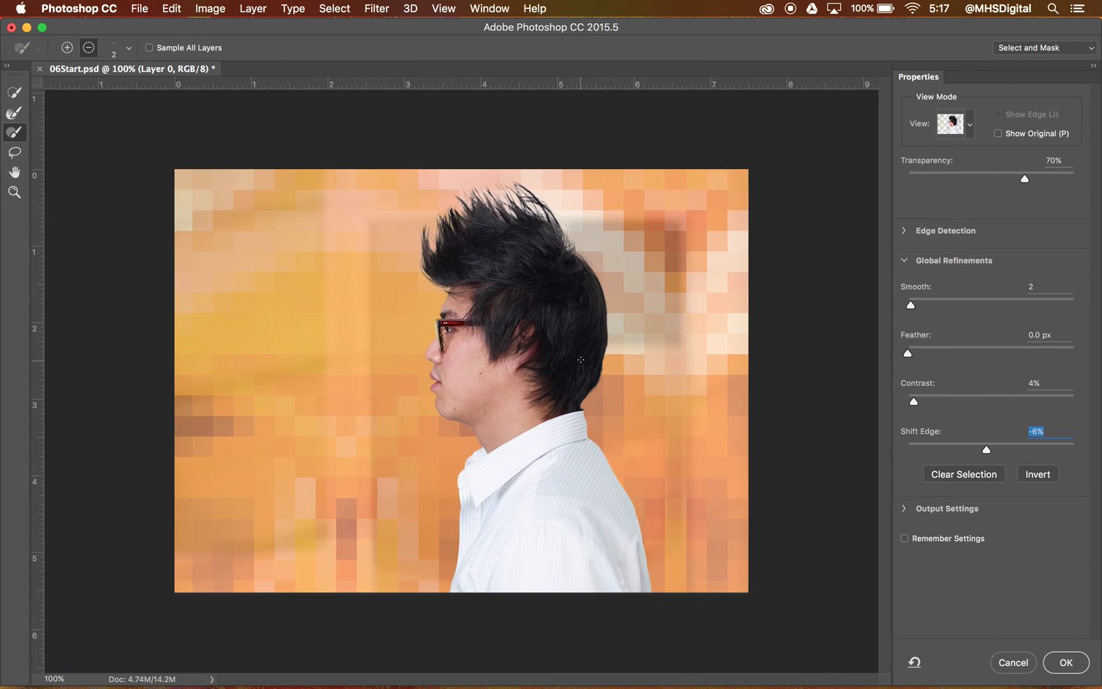
- Output the refined selection as a layer mask on Layer 0 over the Magazine Background
click(910, 261)
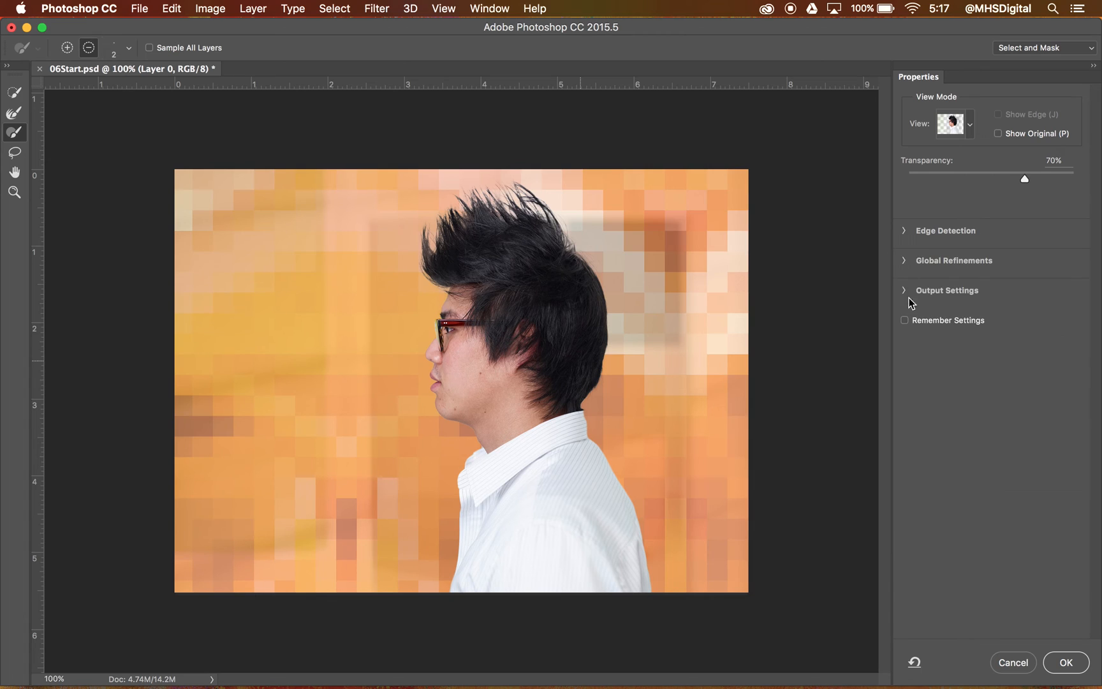
click(946, 290)
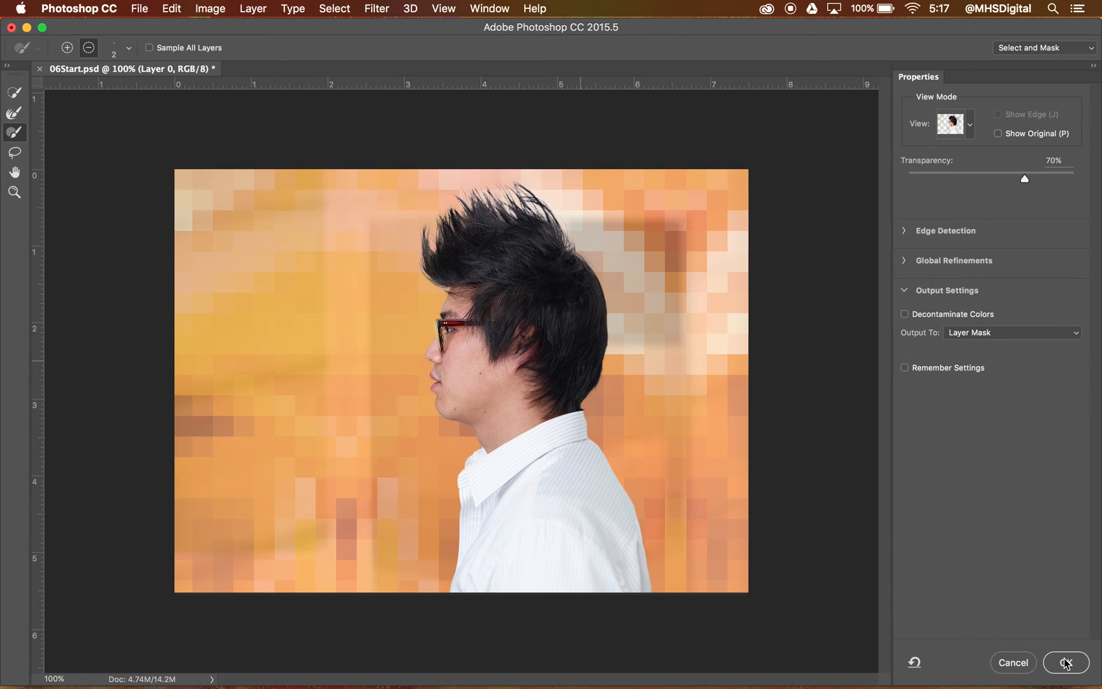
click(1064, 662)
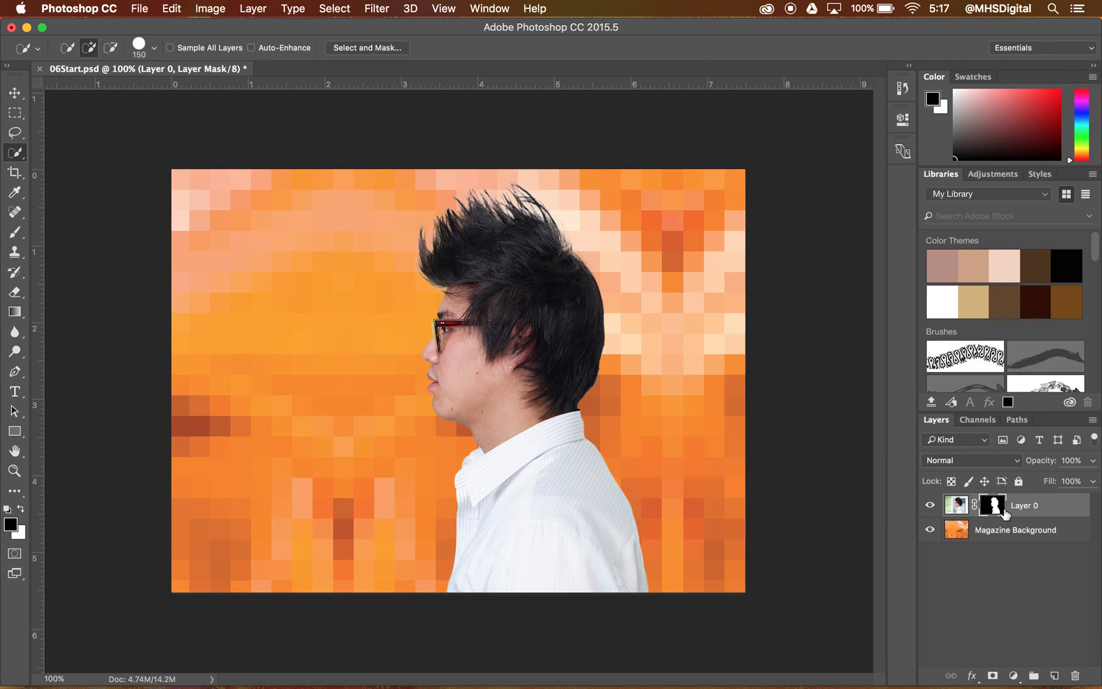
- Zoom in on the face and glasses and ready a full-opacity Brush for mask touch-up
click(14, 471)
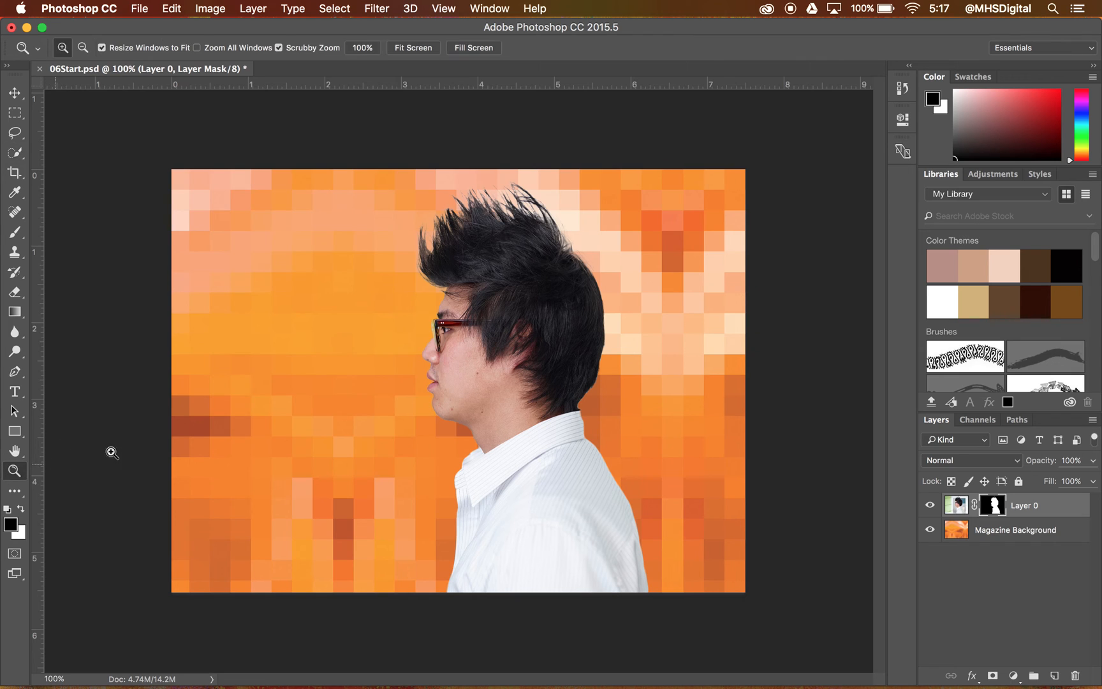
click(534, 352)
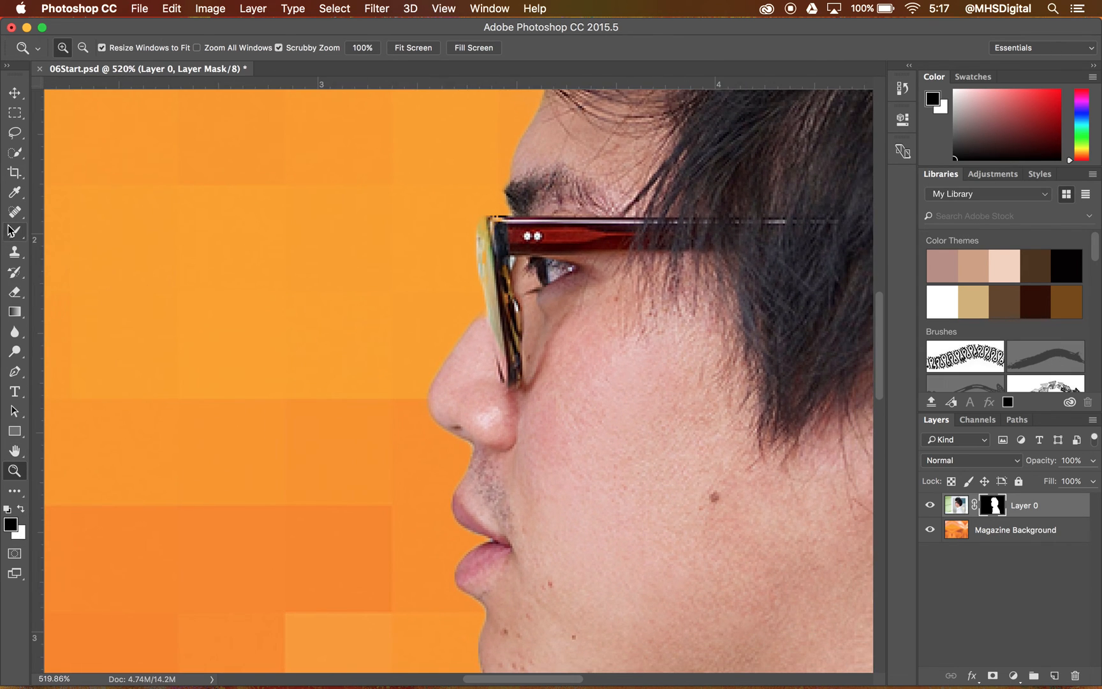
click(14, 232)
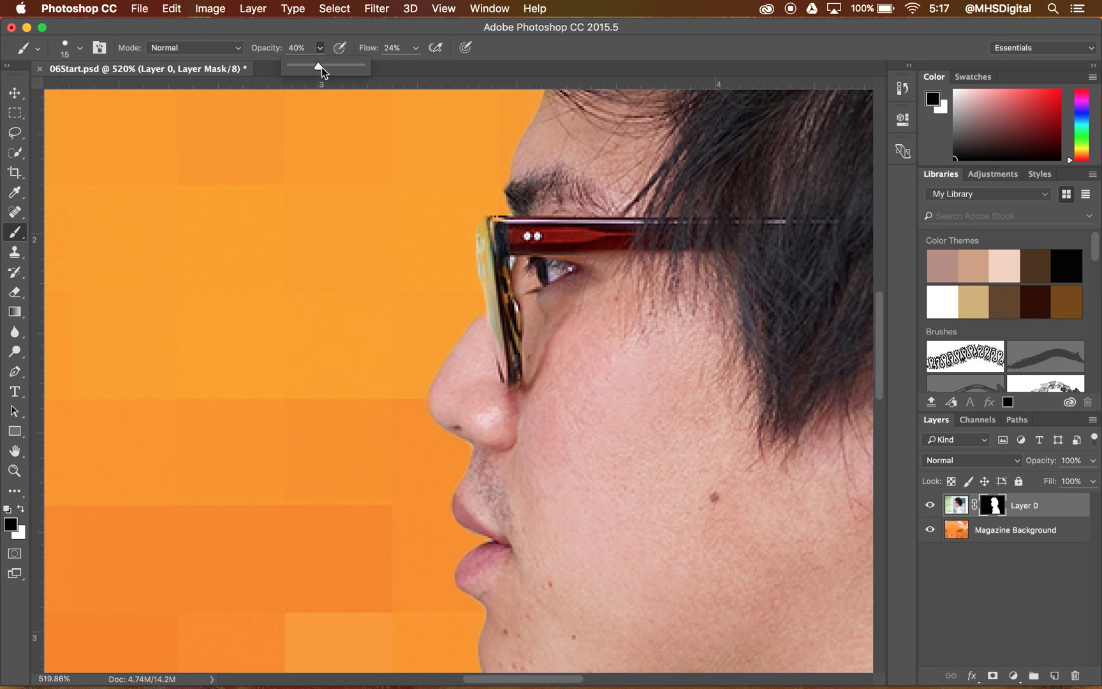
drag(322, 66, 467, 66)
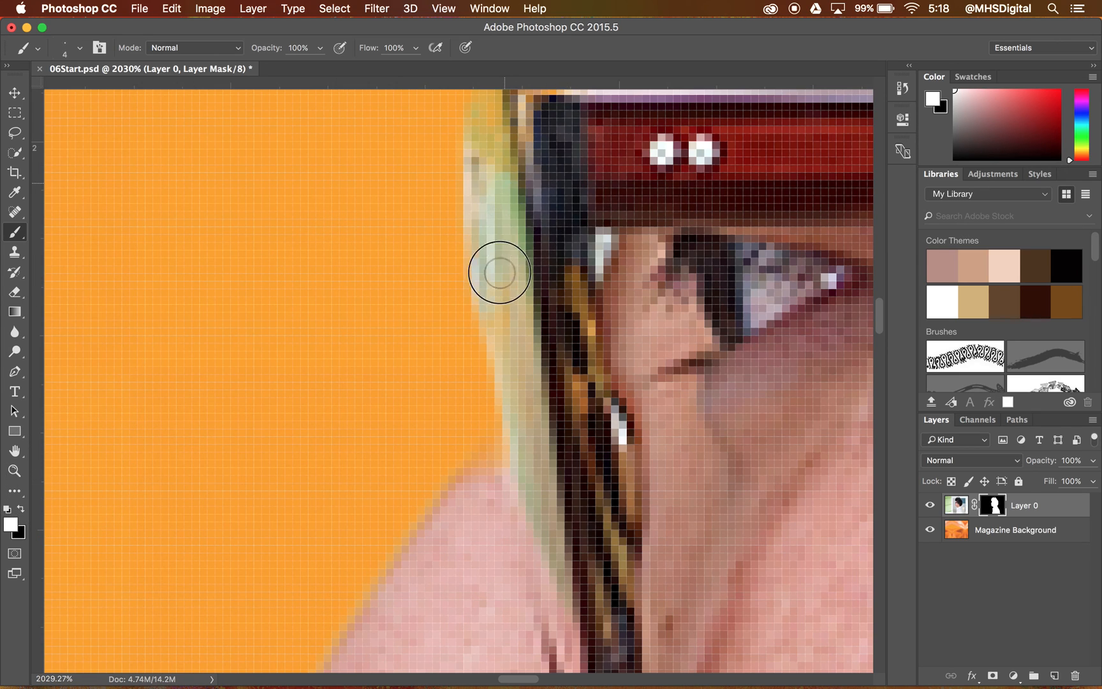
- Paint white on the mask to restore the glasses' front edge, top corner and inner lens edge
drag(499, 273, 484, 246)
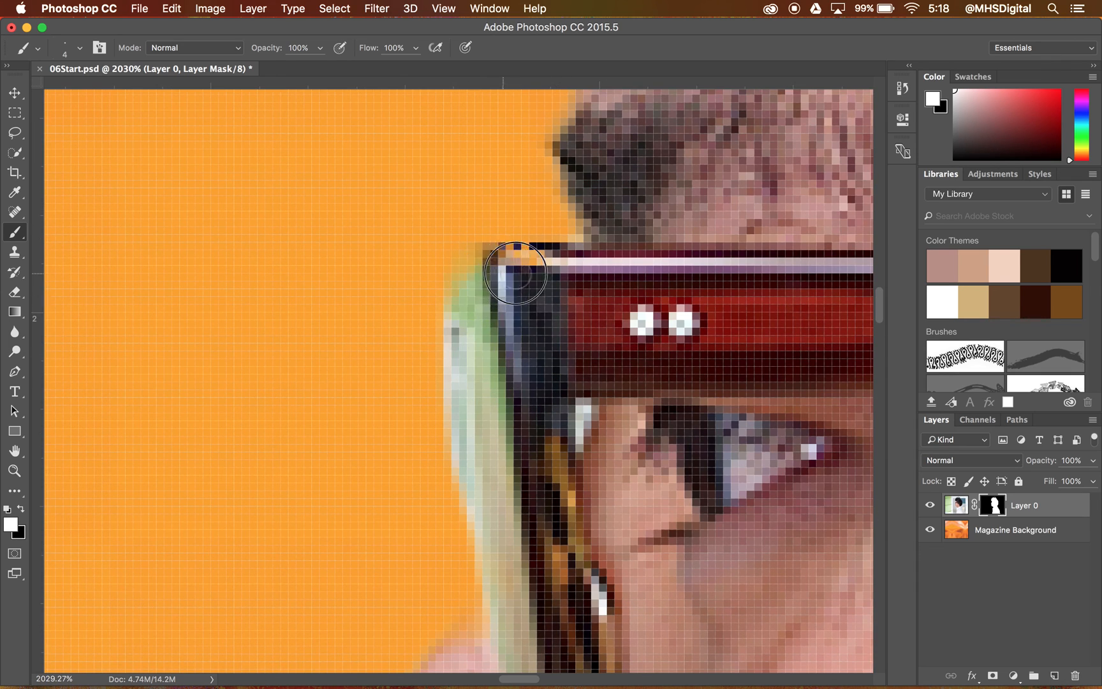
drag(513, 273, 469, 306)
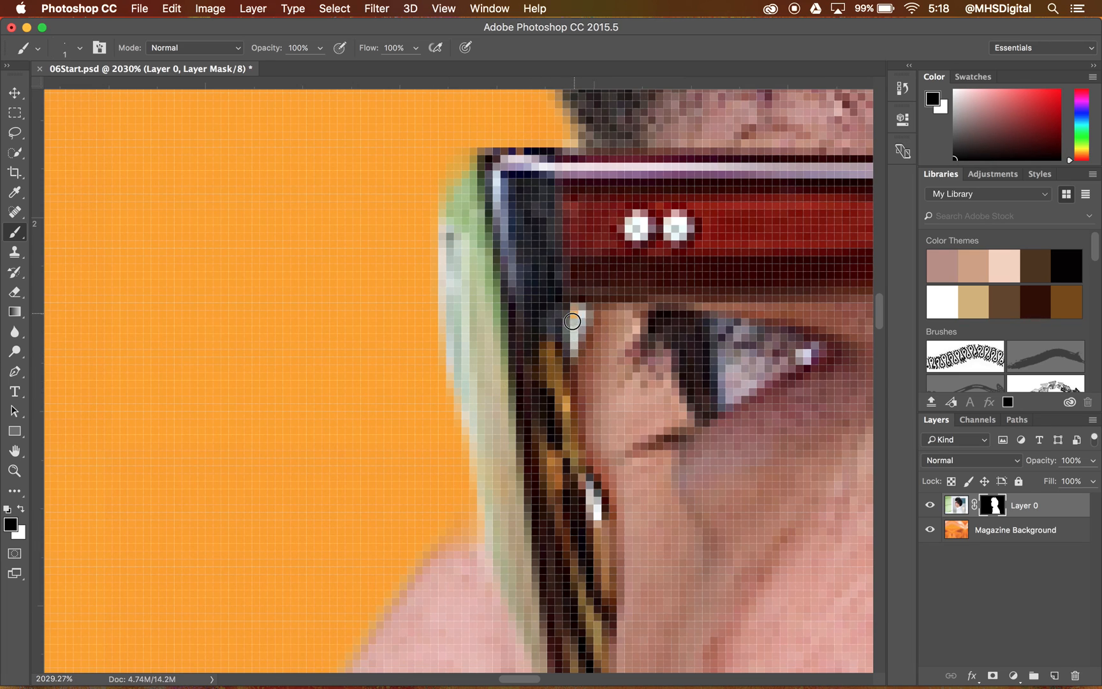
drag(572, 322, 573, 352)
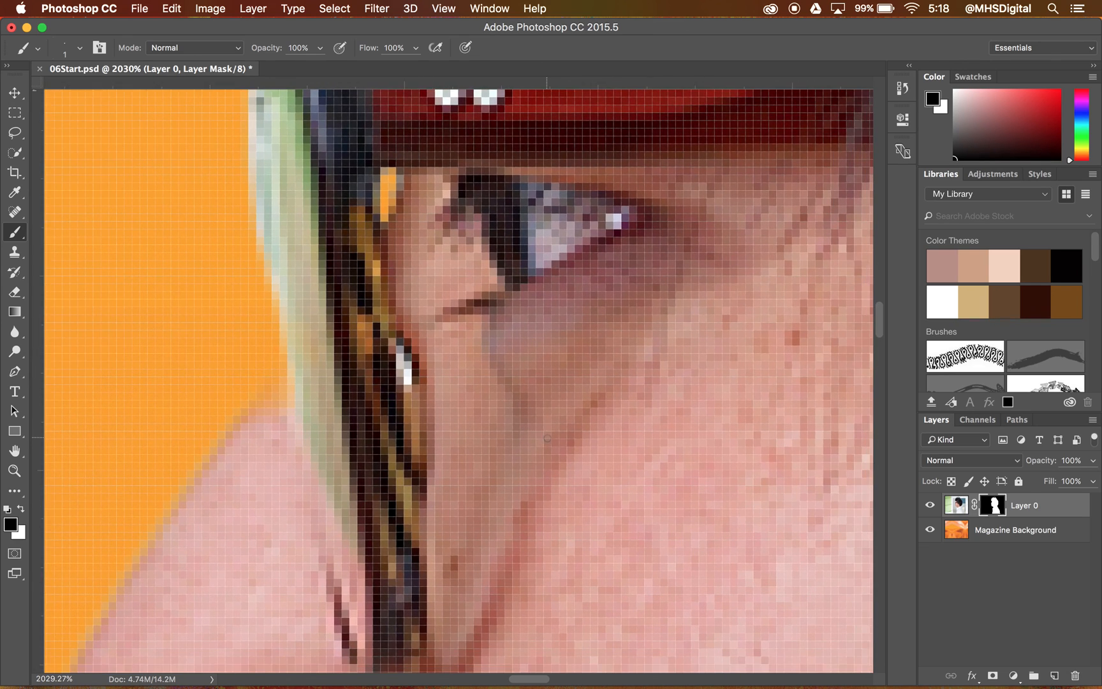
mouse_move(223, 465)
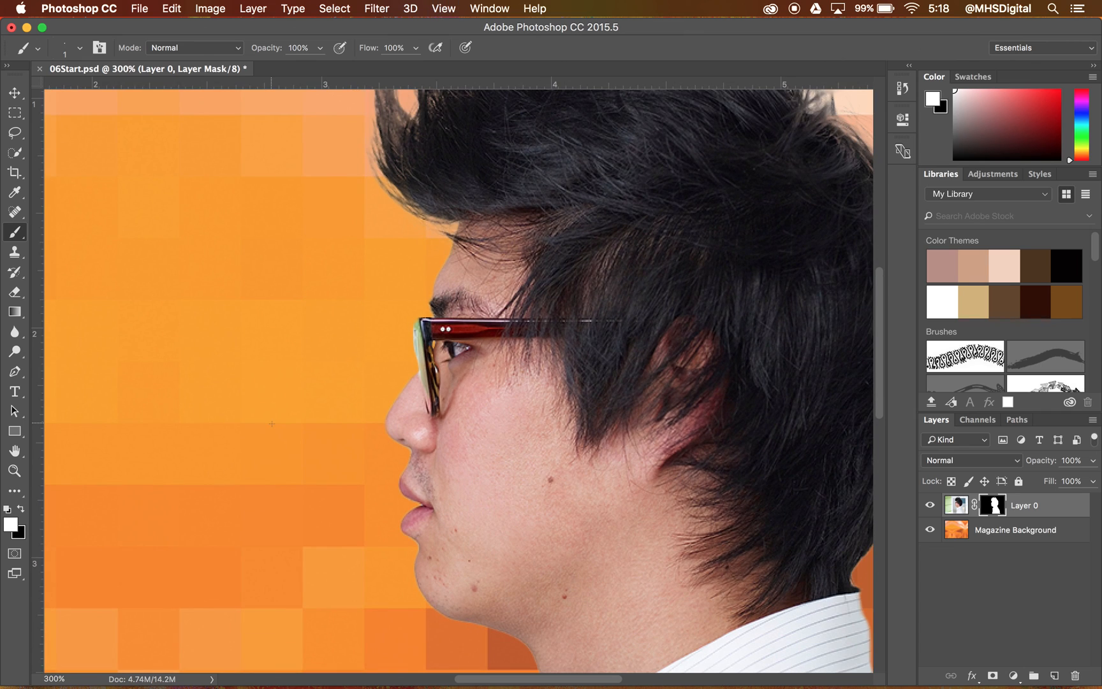
mouse_move(809, 229)
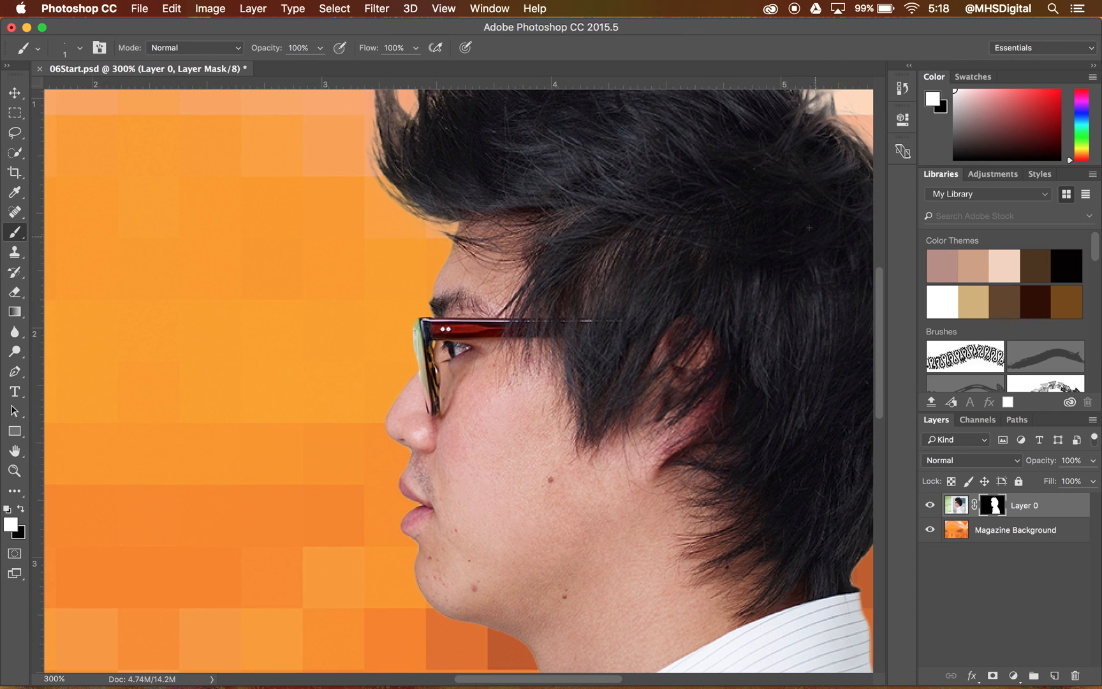